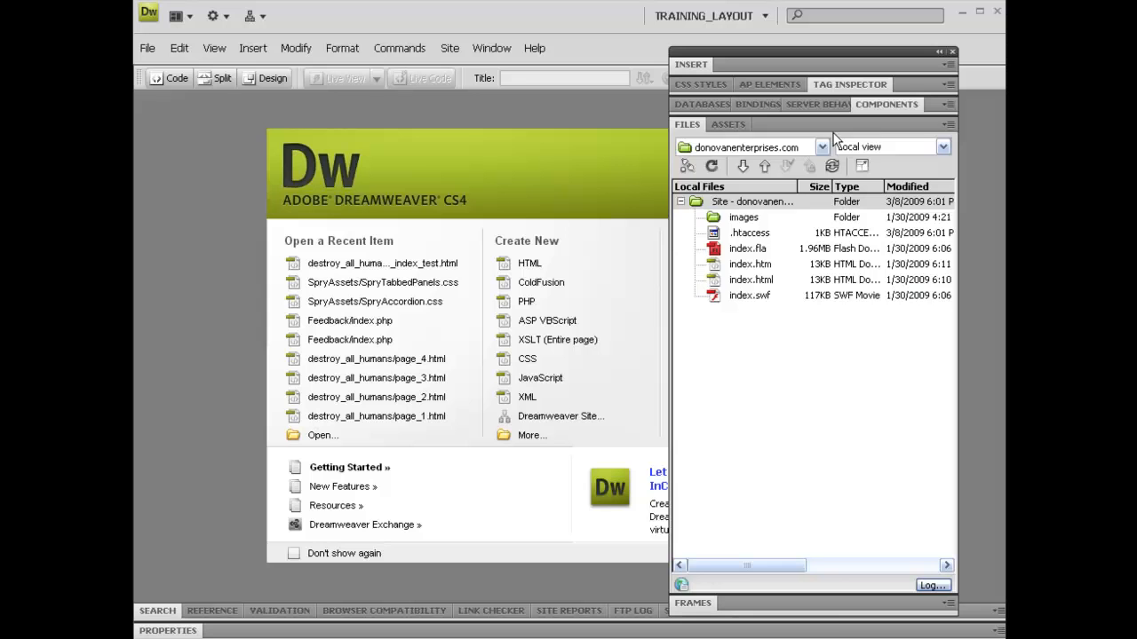
Reach Manage Sites from the Files panel site list and start a new definition.
{"action": "left_click", "coordinate": [820, 146]}
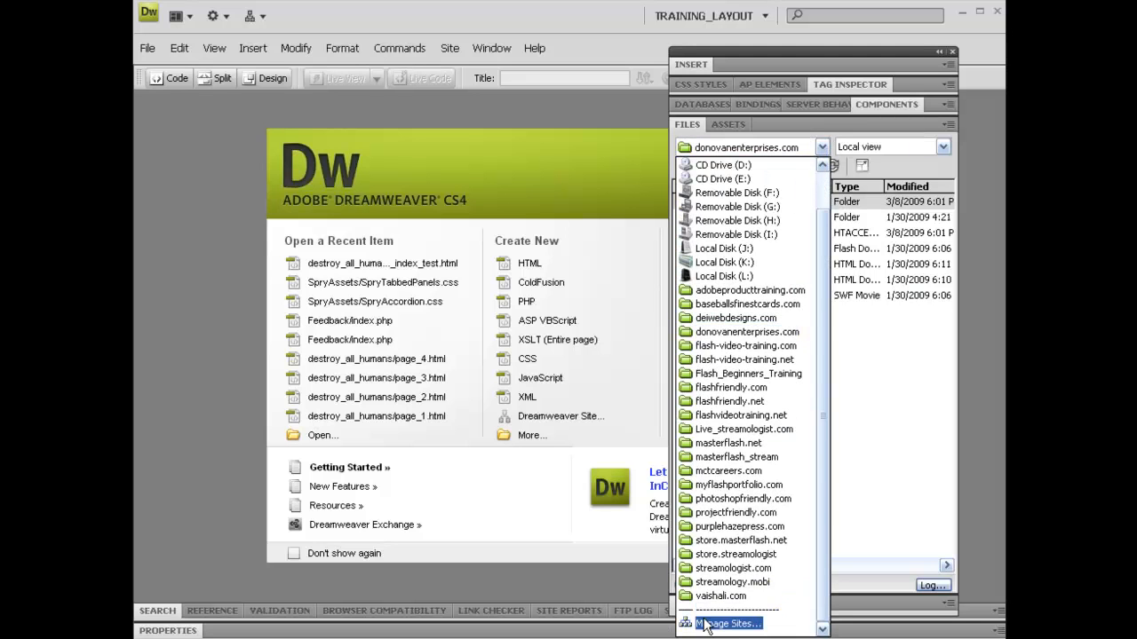
{"action": "left_click", "coordinate": [728, 623]}
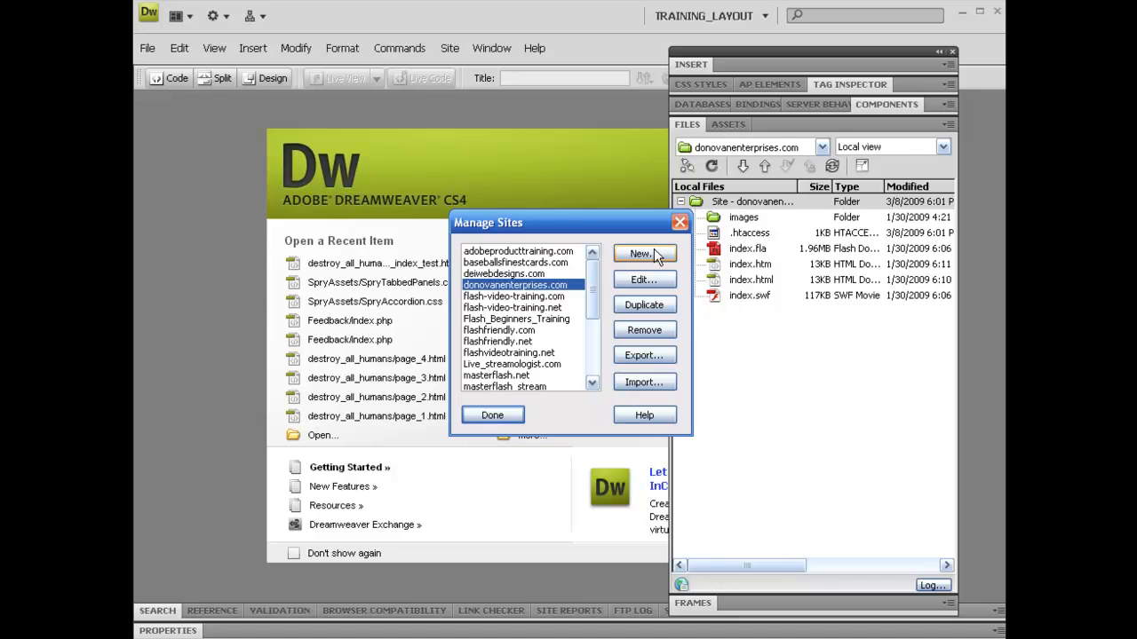
{"action": "left_click", "coordinate": [642, 254]}
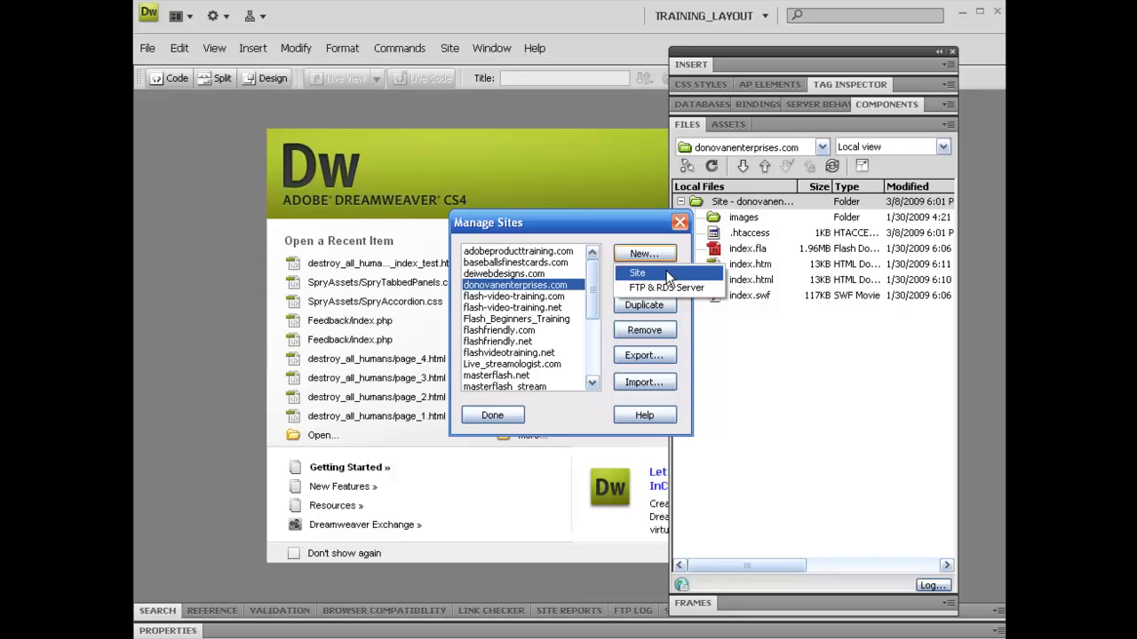
Choose Site so the Site Definition dialog opens on Advanced > Local Info.
{"action": "left_click", "coordinate": [635, 274]}
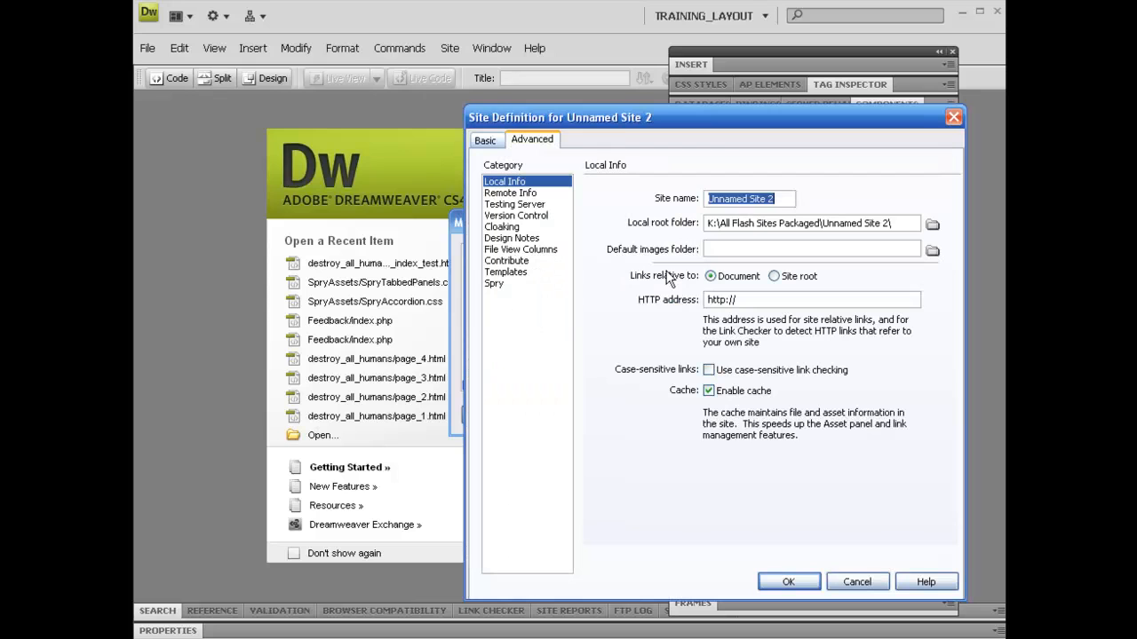
{"action": "mouse_move", "coordinate": [618, 128]}
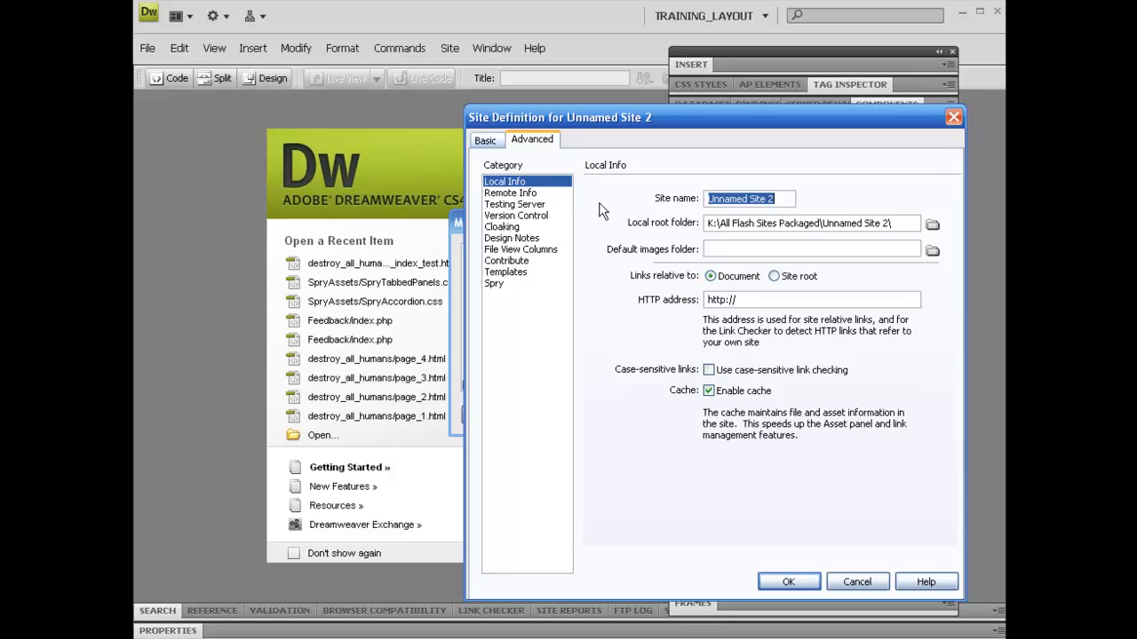
{"action": "mouse_move", "coordinate": [499, 191]}
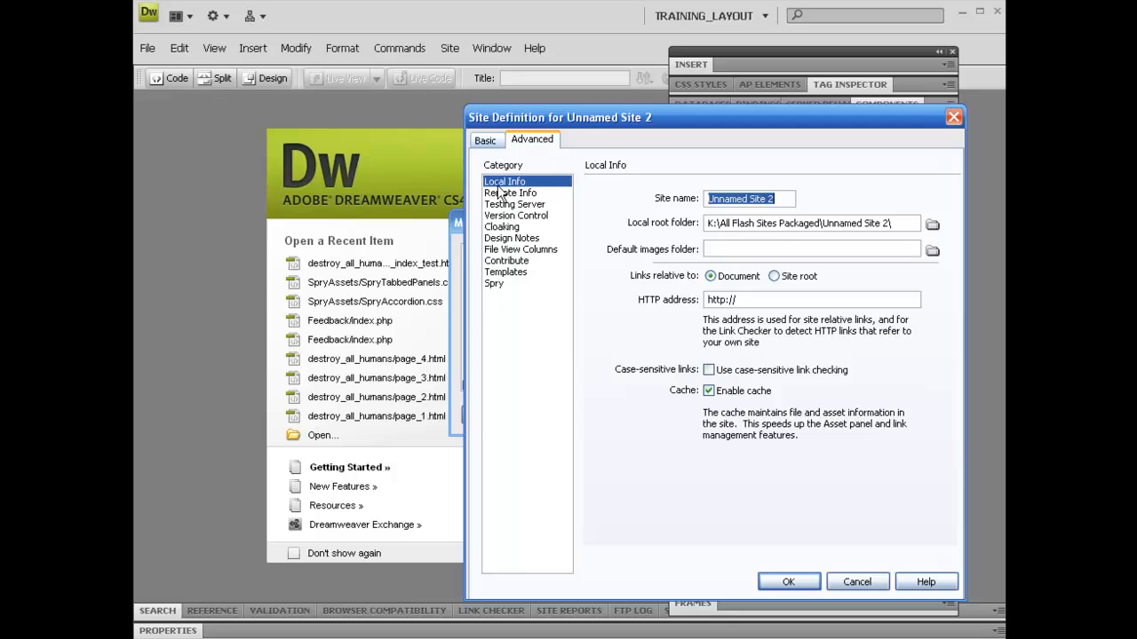
{"action": "mouse_move", "coordinate": [755, 298]}
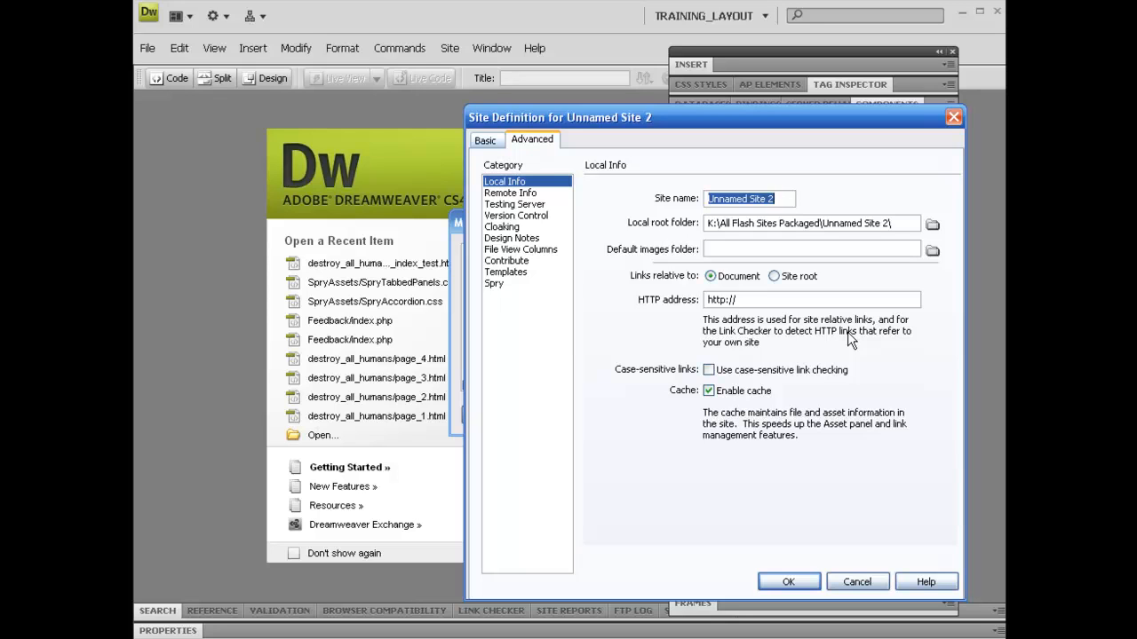
Replace 'Unnamed Site 2' with the site name 'Destroy All Humans'.
{"action": "type", "text": "D"}
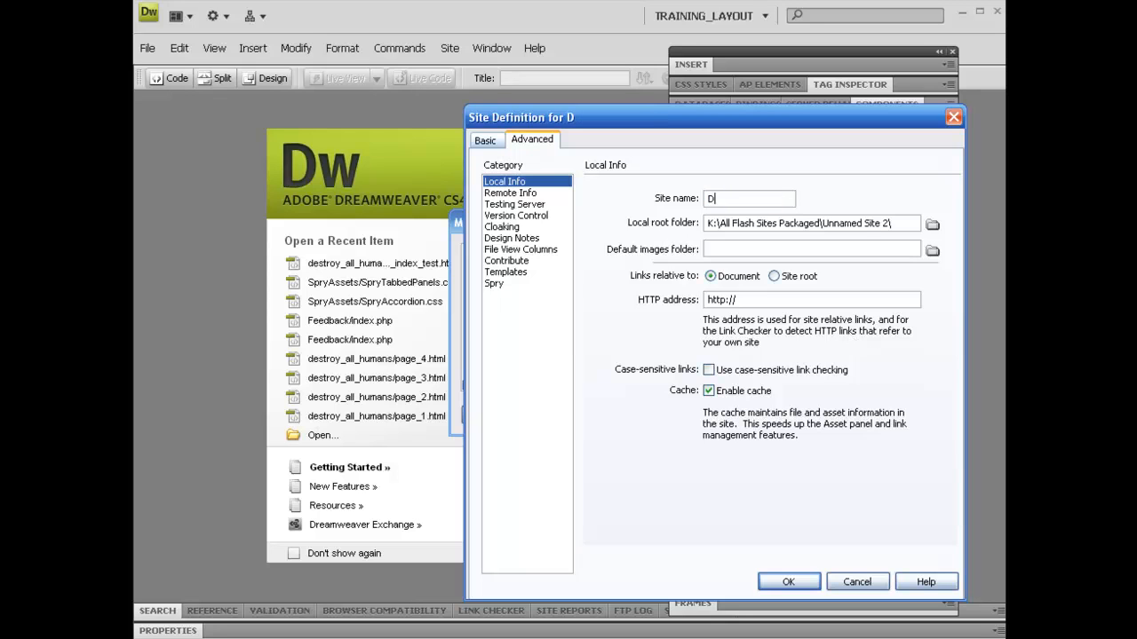
{"action": "type", "text": "estroy All"}
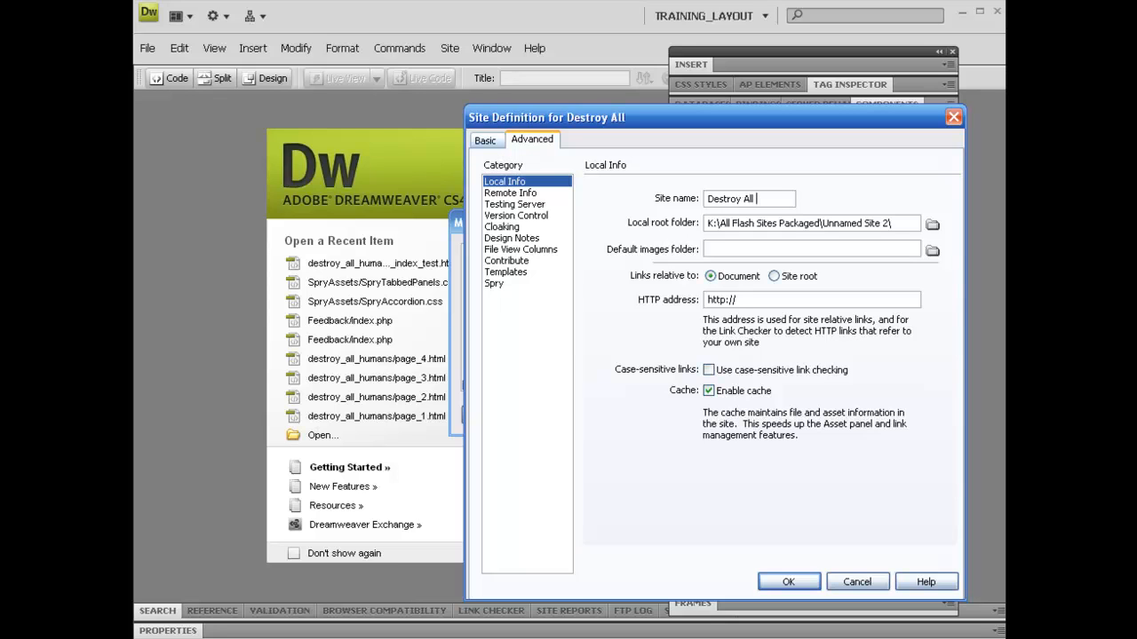
{"action": "type", "text": "Humans"}
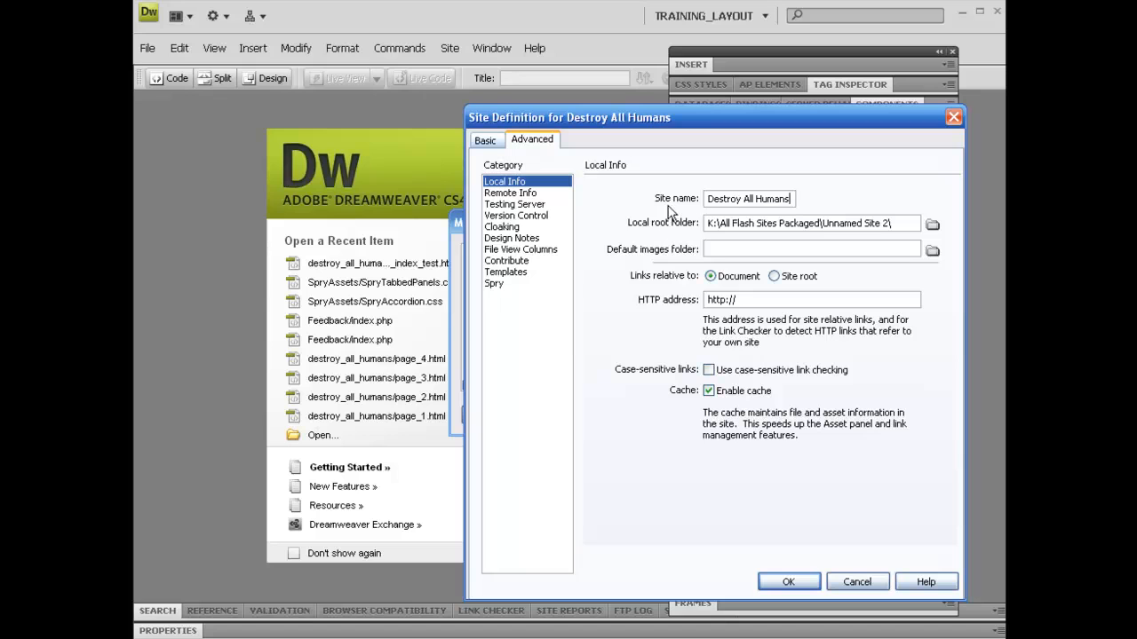
{"action": "mouse_move", "coordinate": [643, 249]}
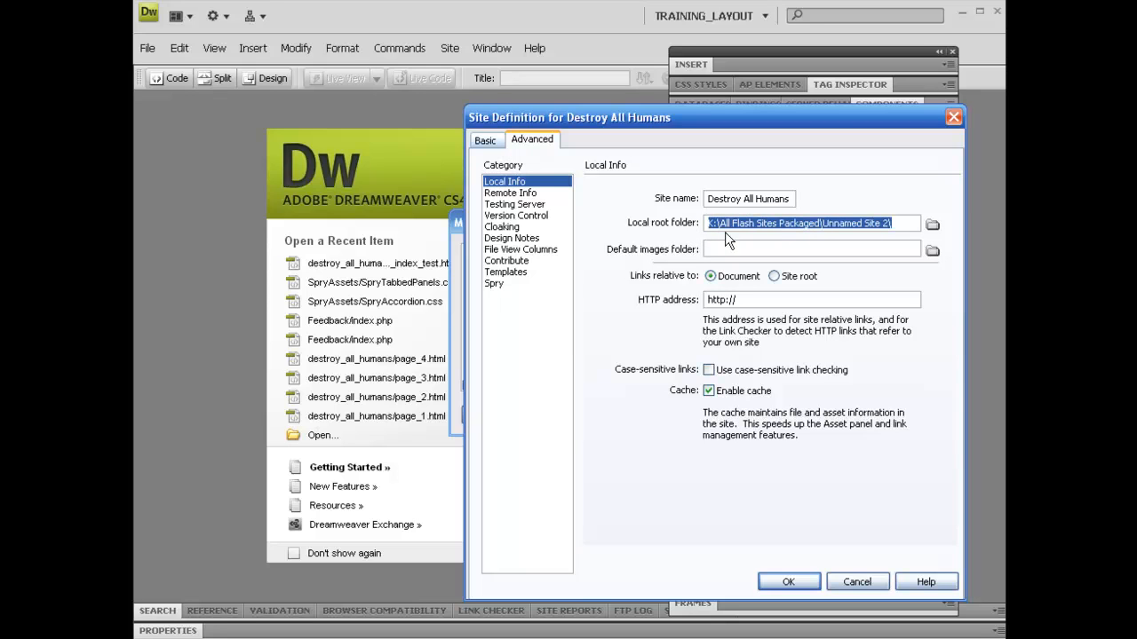
{"action": "mouse_move", "coordinate": [654, 231]}
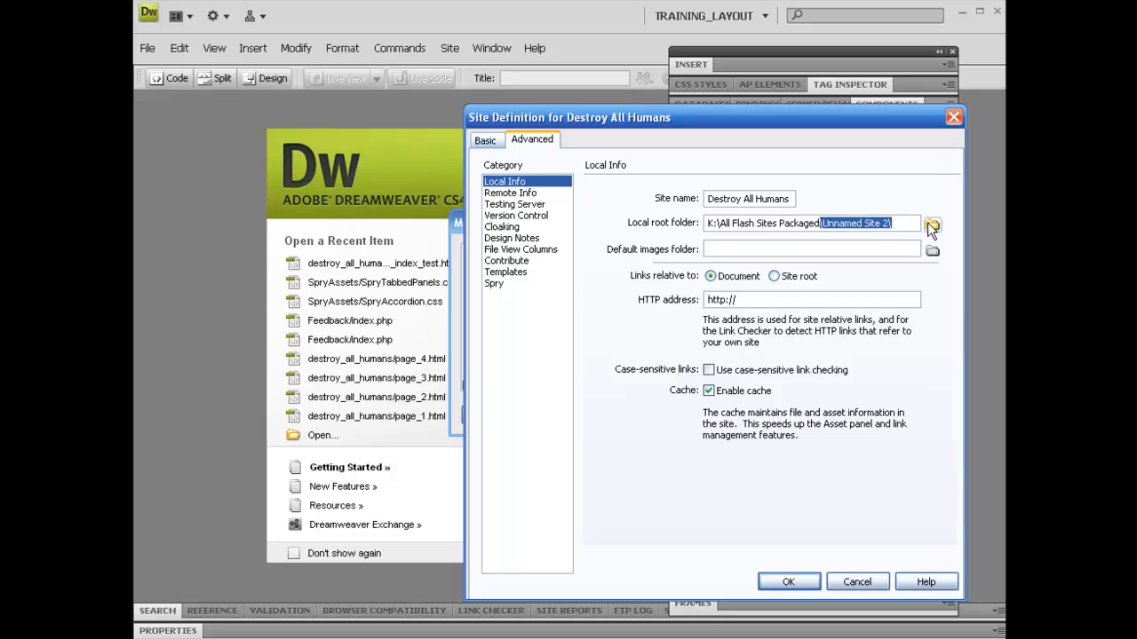
Create folder destroy_all_humans at the top of K: and select it as the local root folder.
{"action": "left_click", "coordinate": [930, 224]}
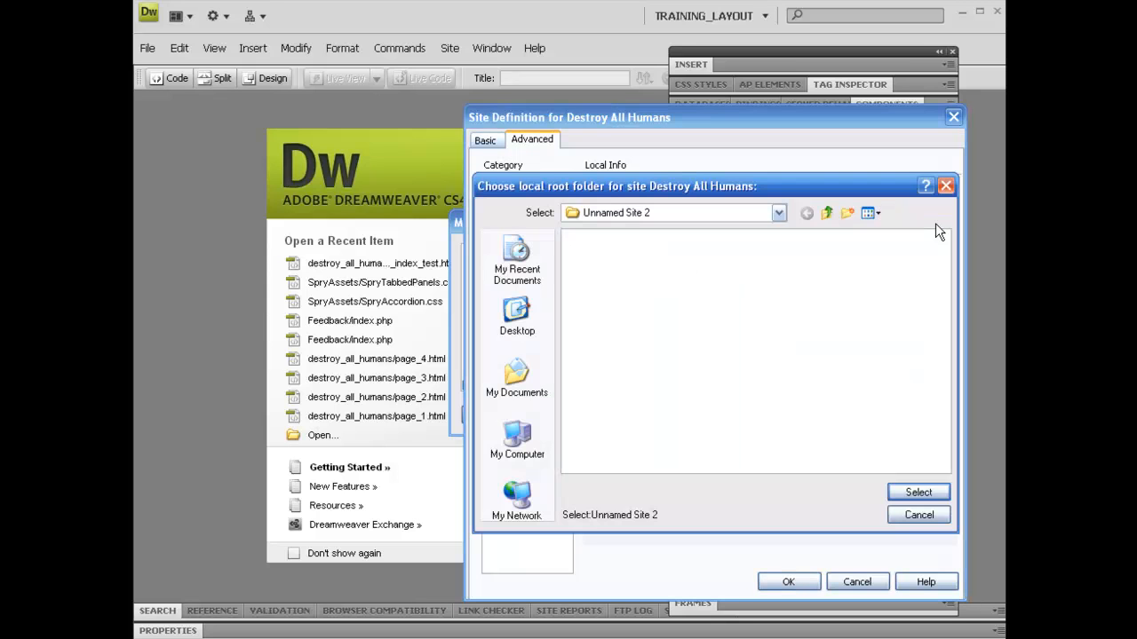
{"action": "left_click", "coordinate": [828, 213]}
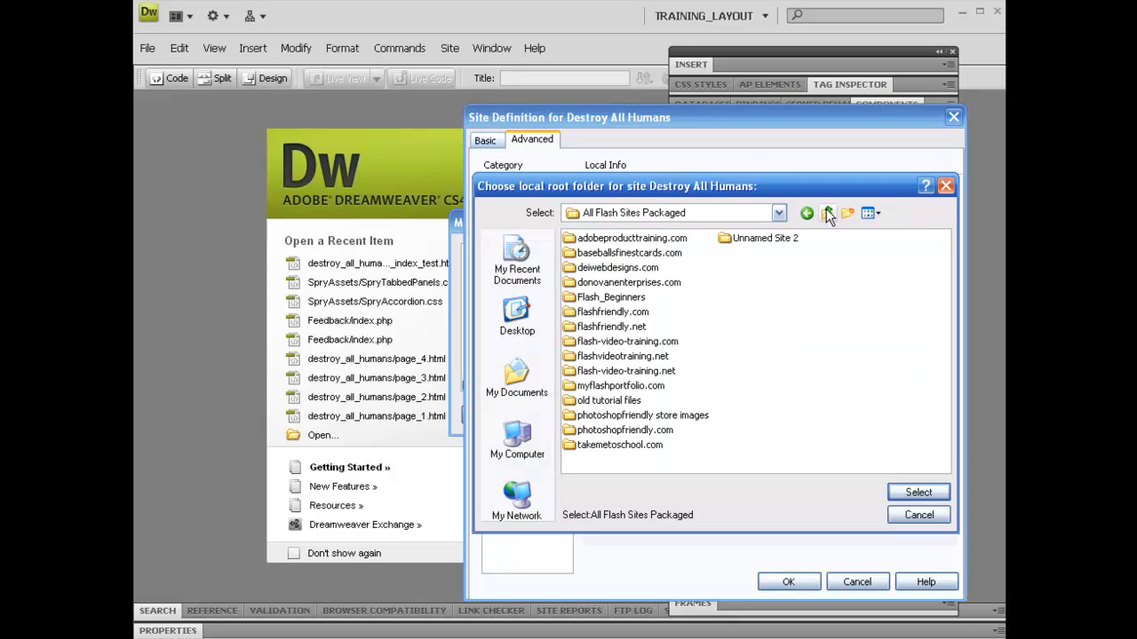
{"action": "left_click", "coordinate": [824, 213]}
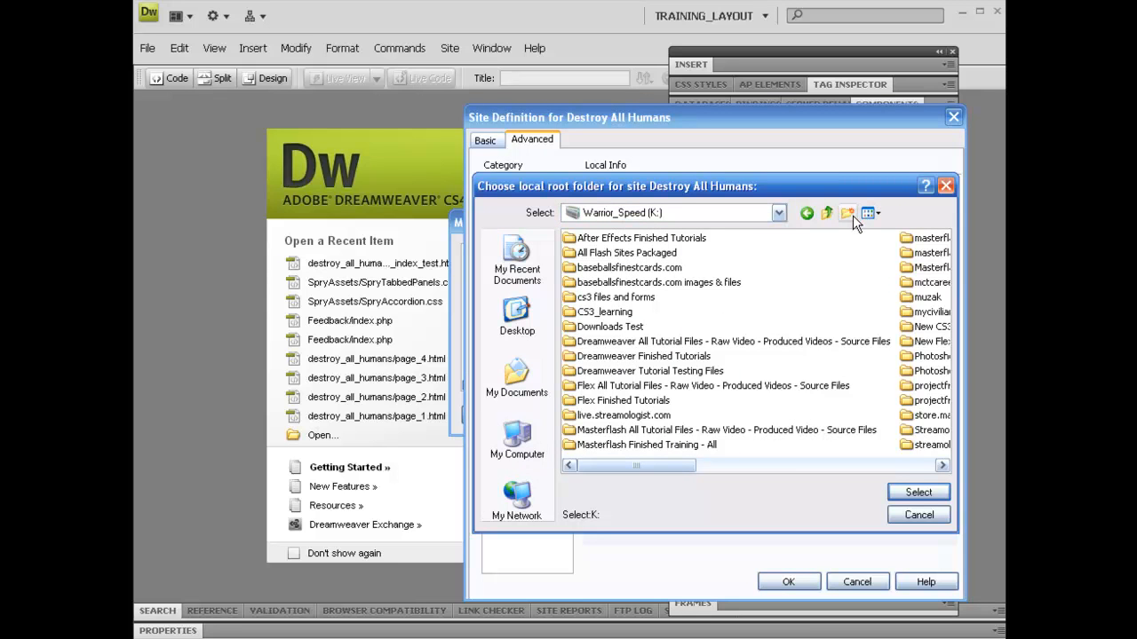
{"action": "left_click", "coordinate": [846, 213]}
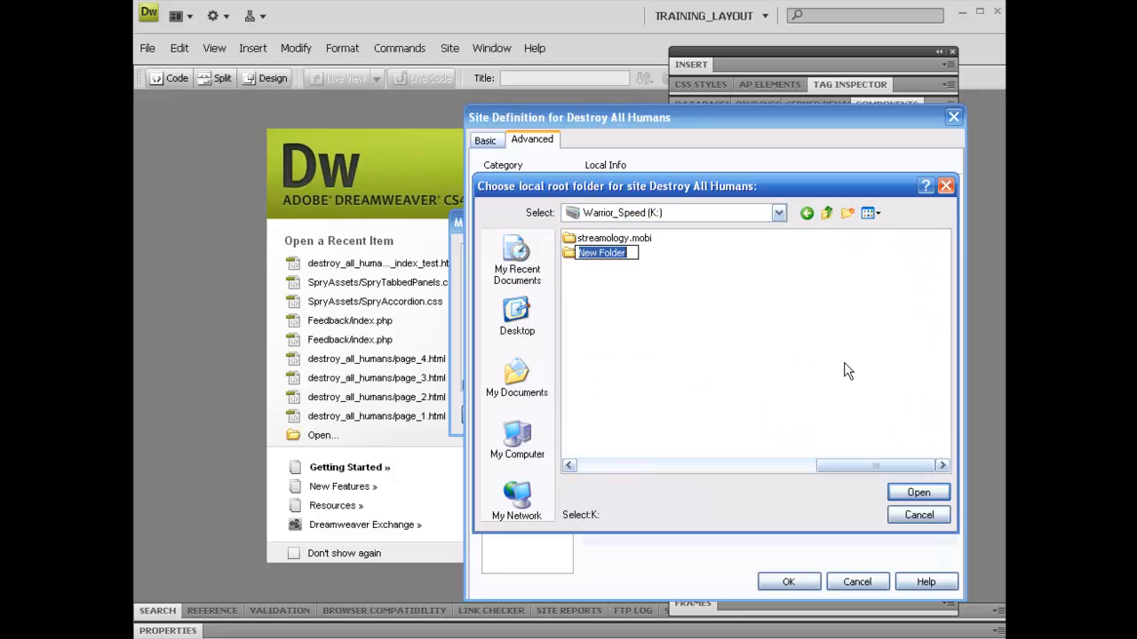
{"action": "type", "text": "destroy_all_humans"}
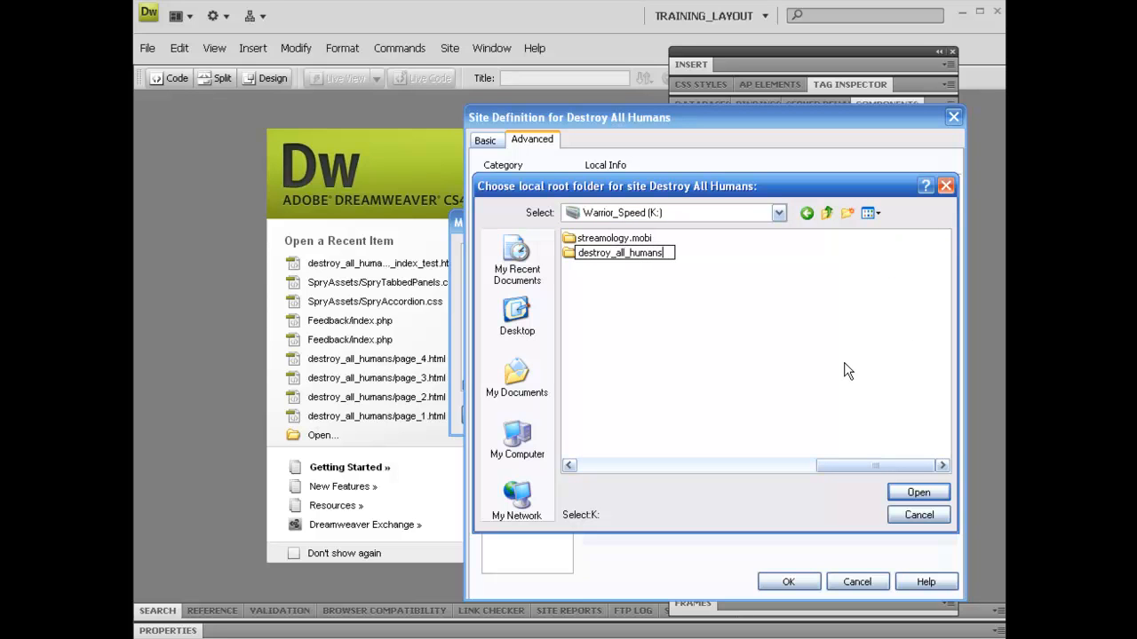
{"action": "left_click", "coordinate": [618, 252]}
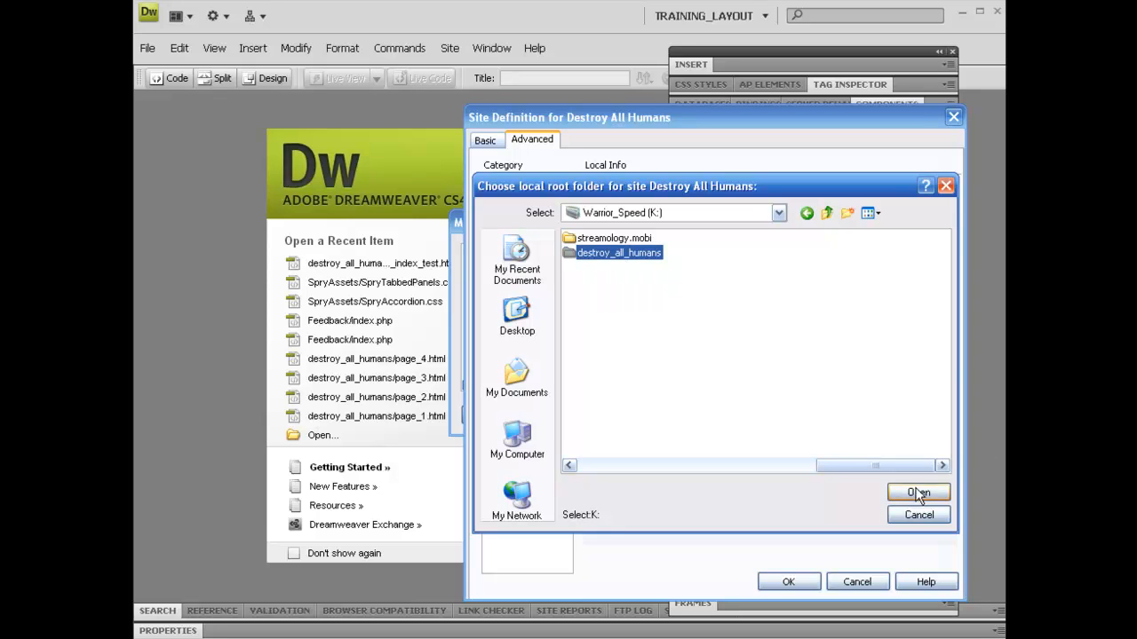
{"action": "double_click", "coordinate": [618, 252]}
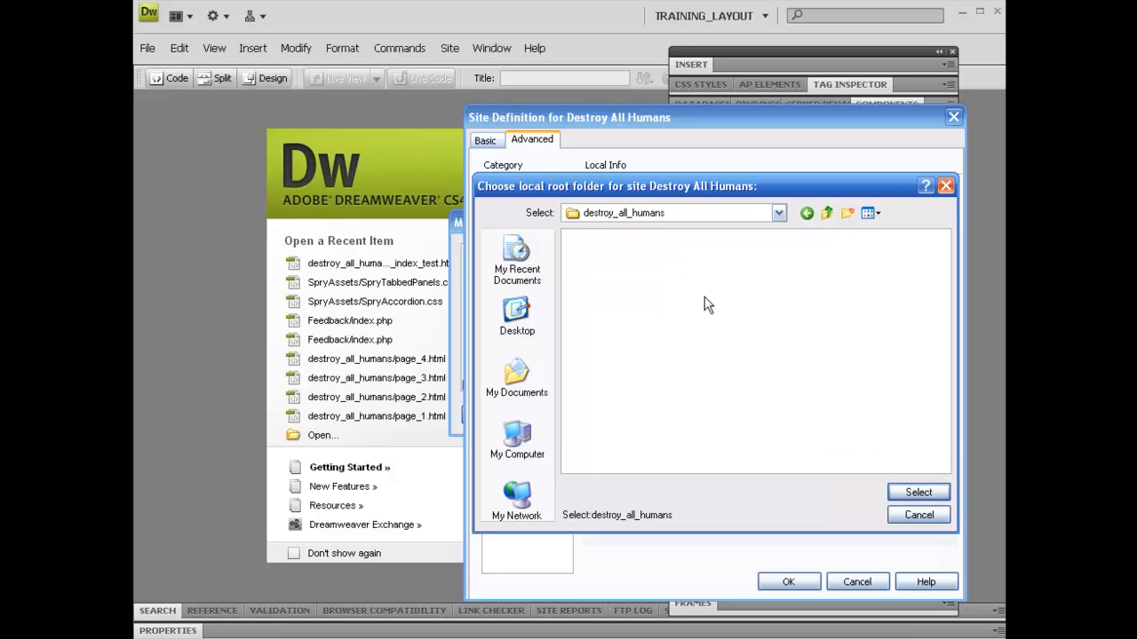
{"action": "left_click", "coordinate": [917, 492]}
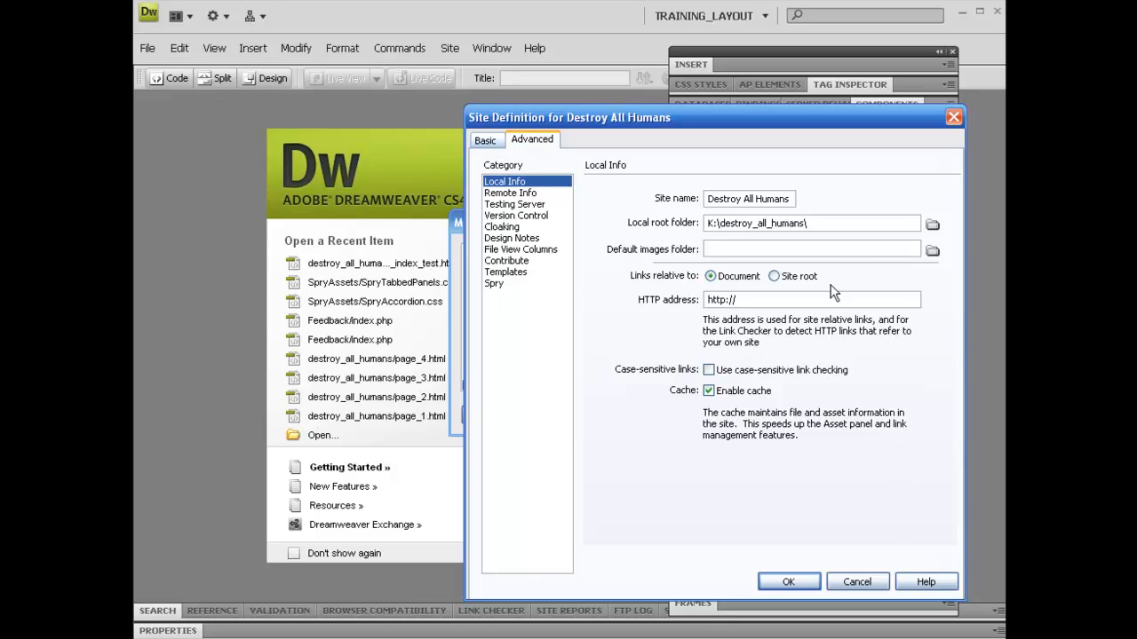
Create an images folder inside destroy_all_humans and select it as the default images folder.
{"action": "double_click", "coordinate": [733, 224]}
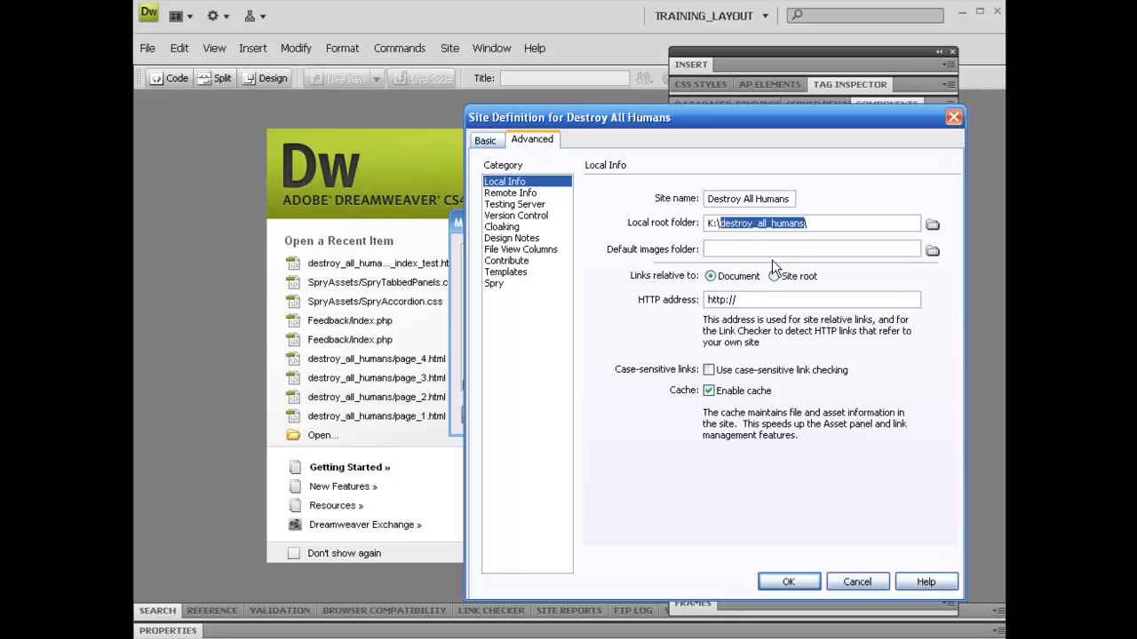
{"action": "mouse_move", "coordinate": [636, 256]}
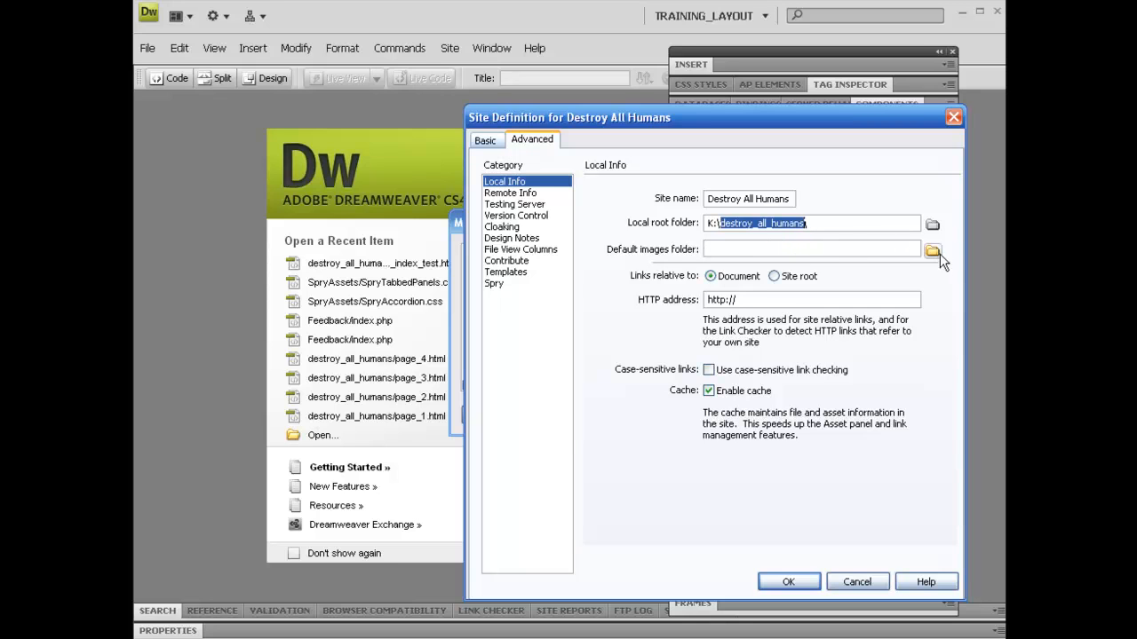
{"action": "left_click", "coordinate": [930, 248]}
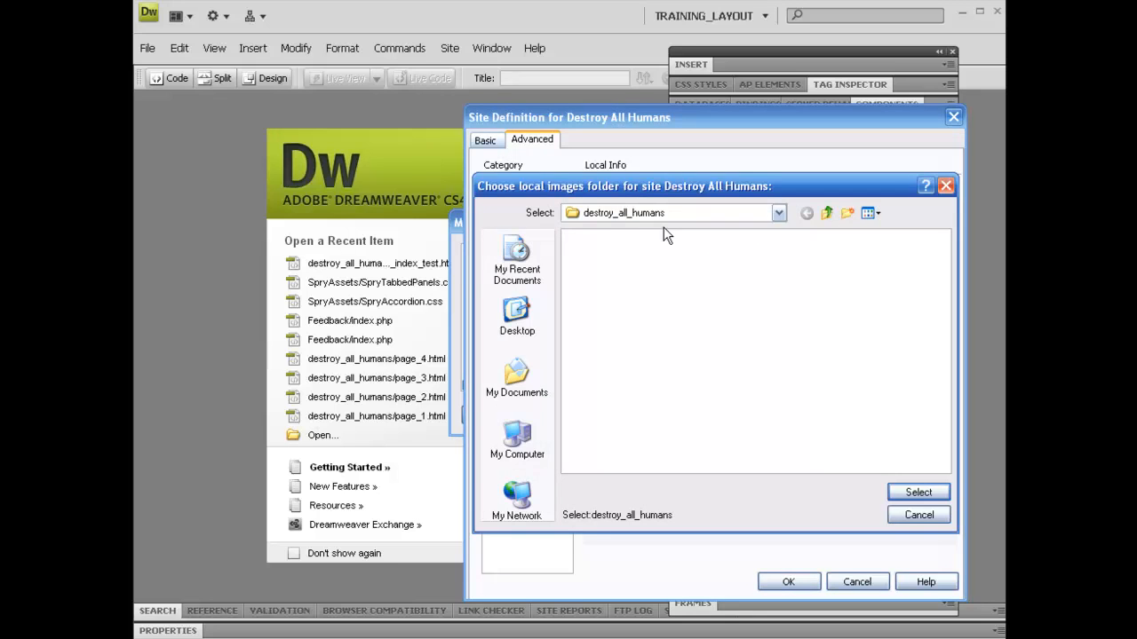
{"action": "mouse_move", "coordinate": [772, 243]}
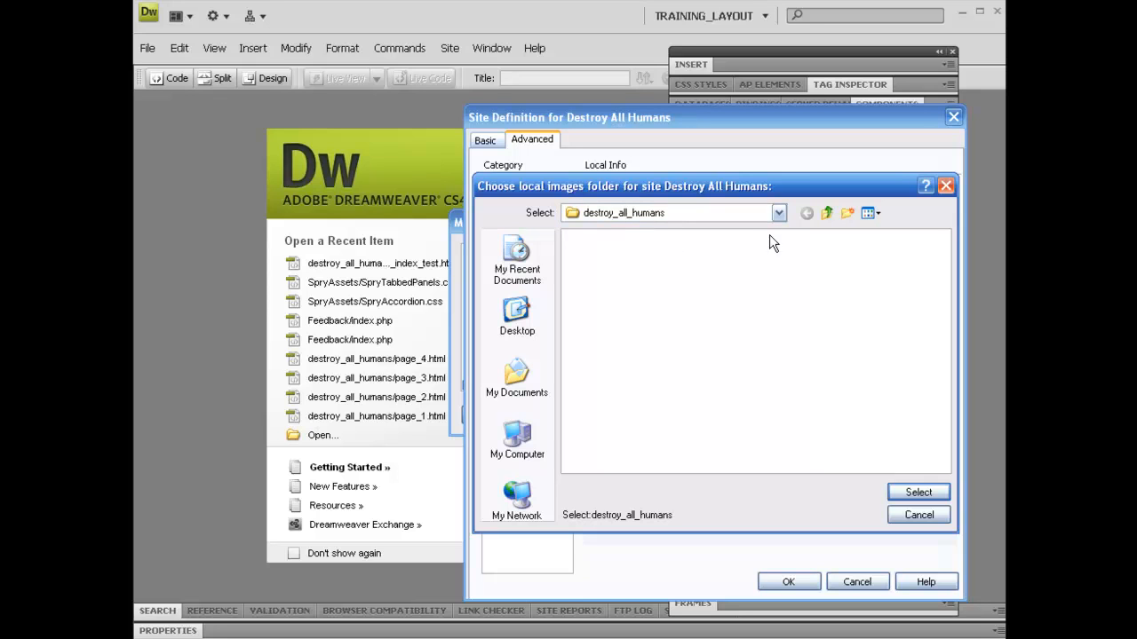
{"action": "mouse_move", "coordinate": [761, 260]}
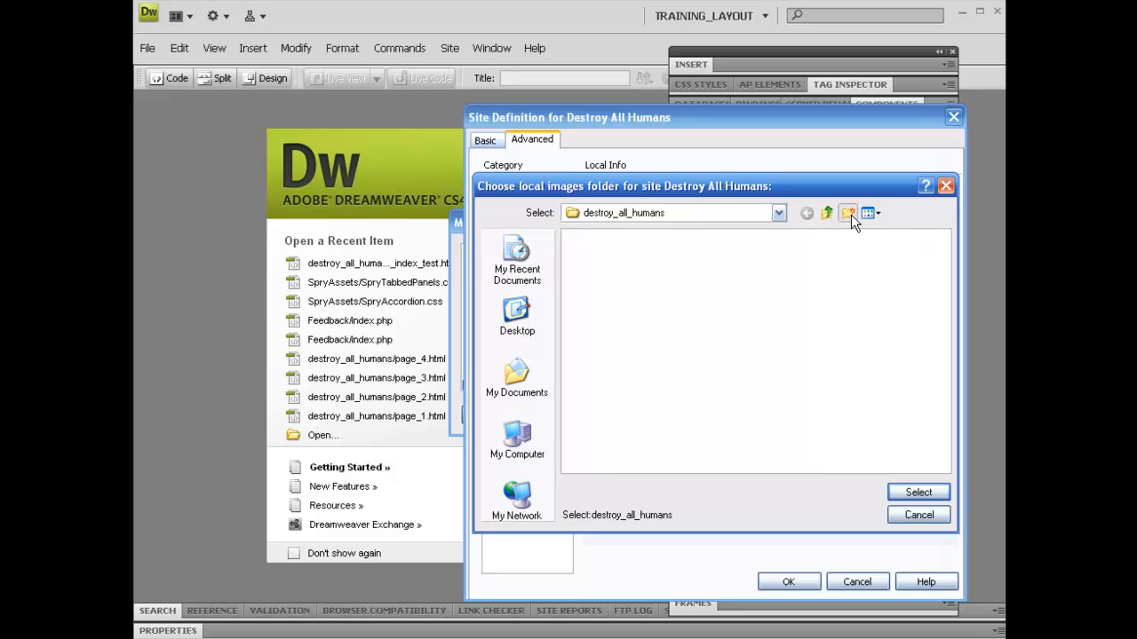
{"action": "left_click", "coordinate": [845, 214]}
{"action": "type", "text": "images"}
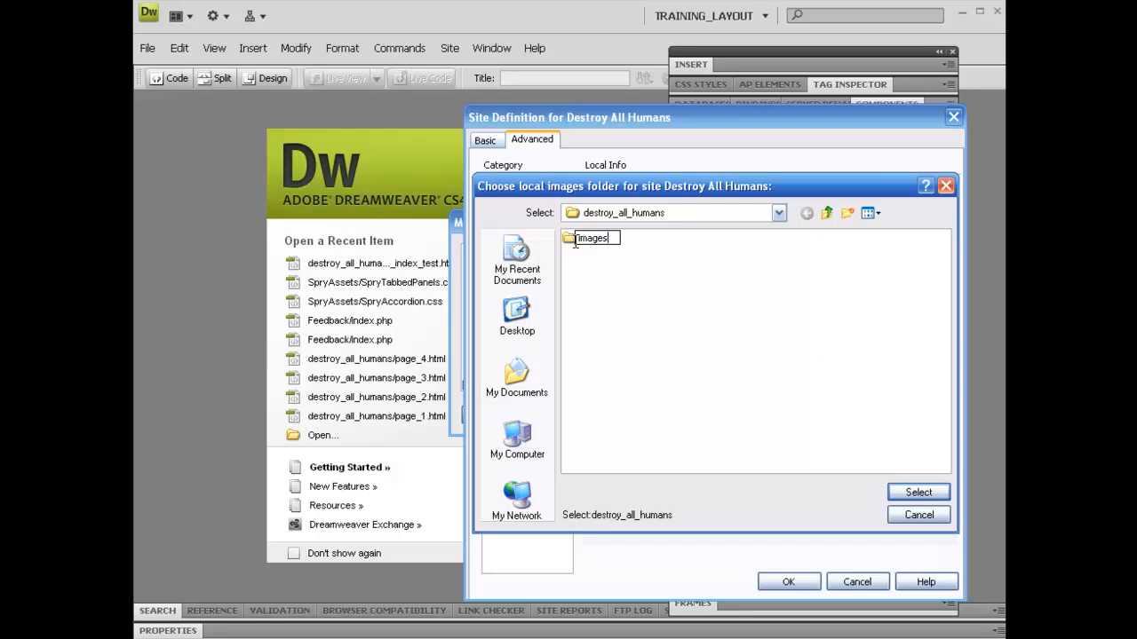
{"action": "left_click", "coordinate": [590, 238]}
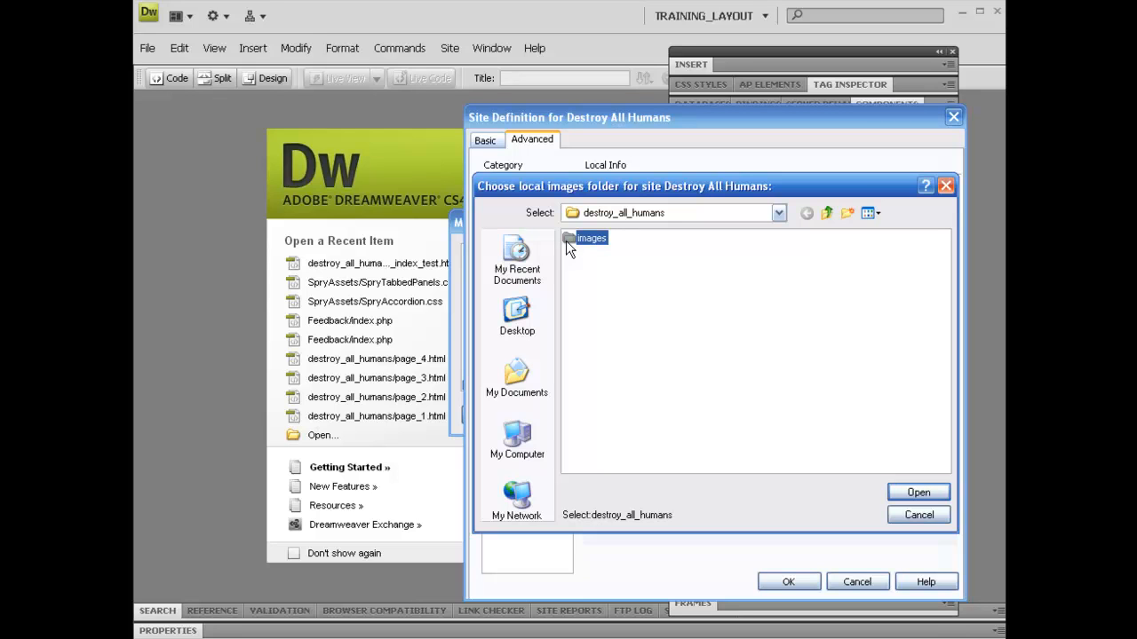
{"action": "mouse_move", "coordinate": [614, 284]}
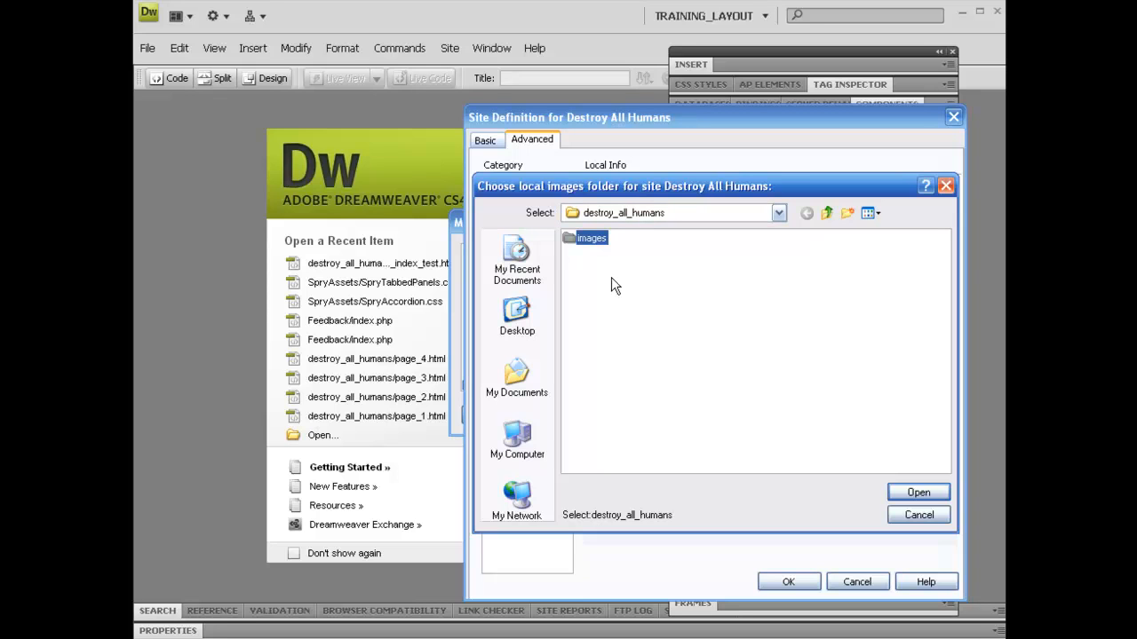
{"action": "mouse_move", "coordinate": [602, 282]}
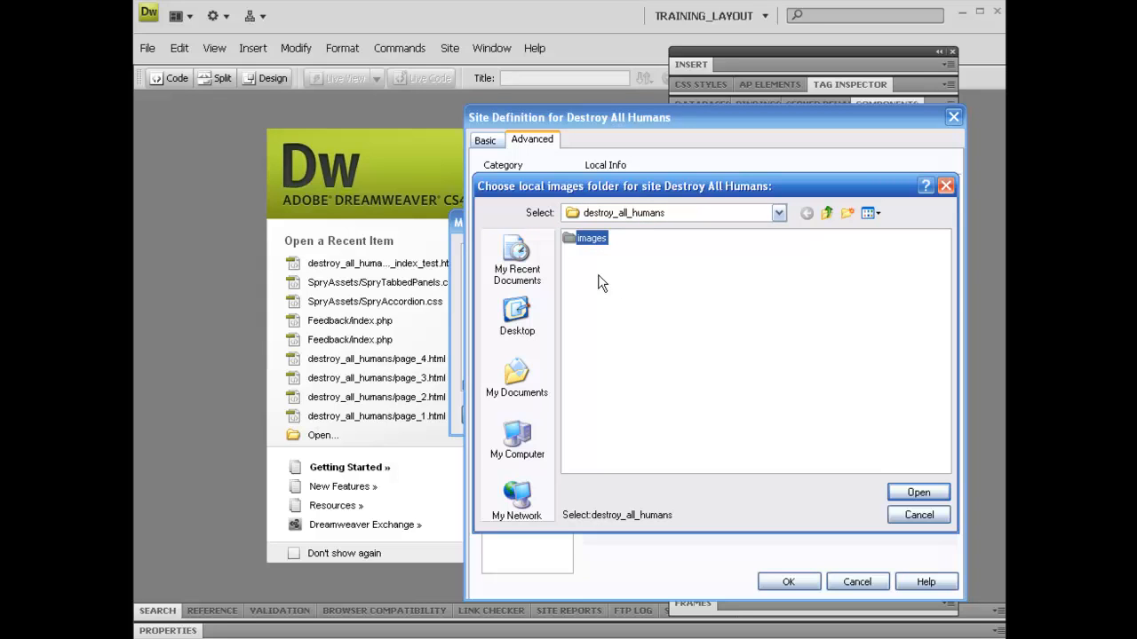
{"action": "mouse_move", "coordinate": [643, 333]}
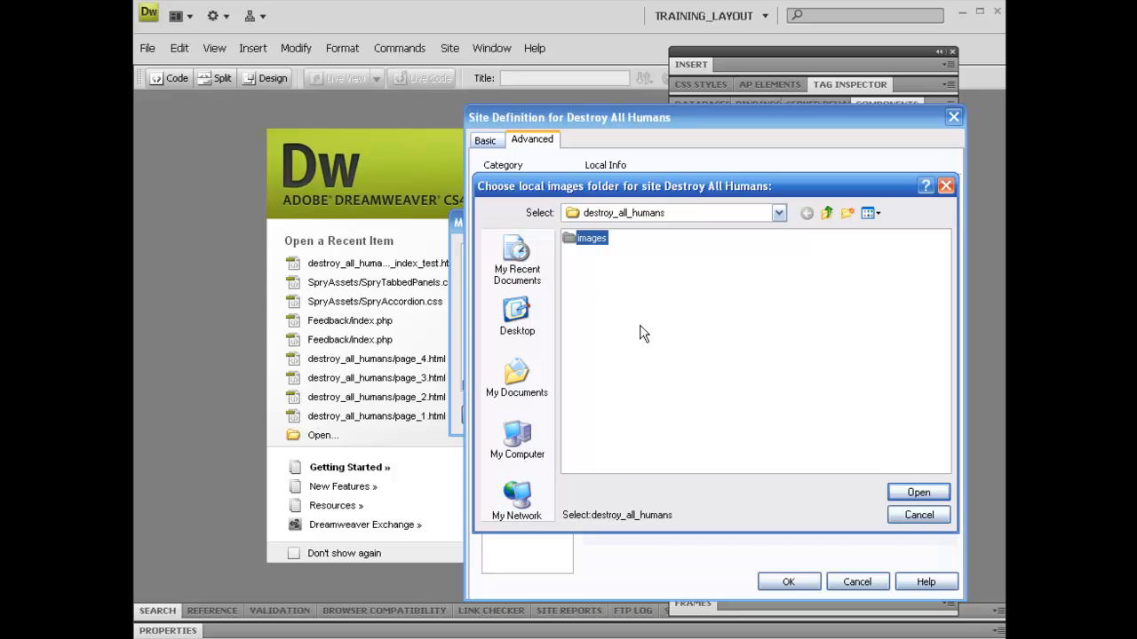
{"action": "double_click", "coordinate": [592, 238]}
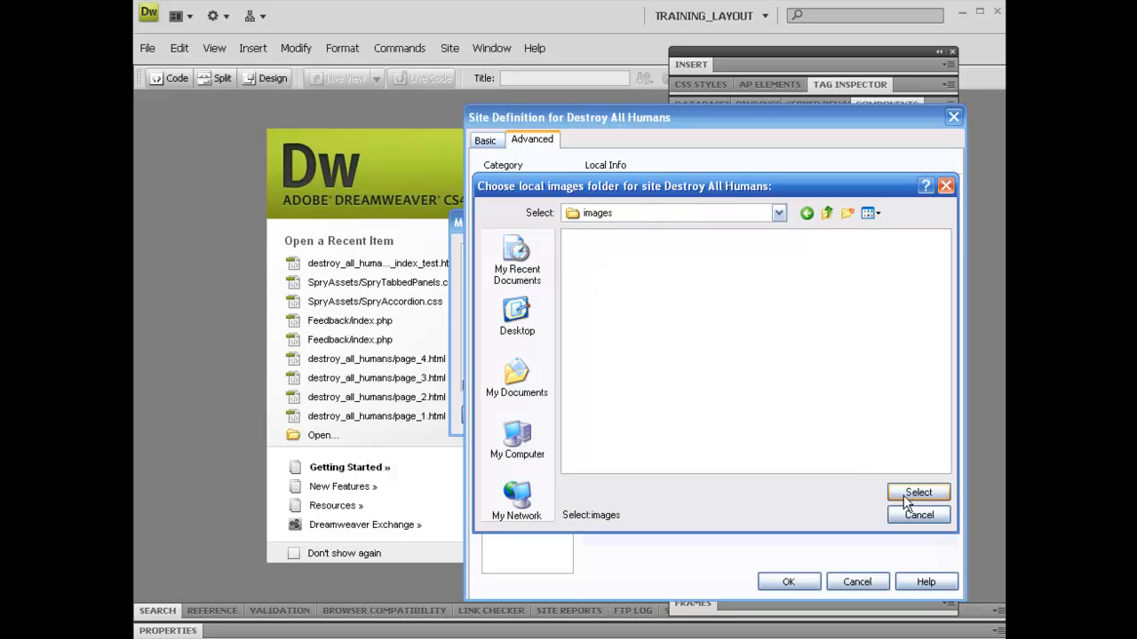
{"action": "left_click", "coordinate": [916, 494]}
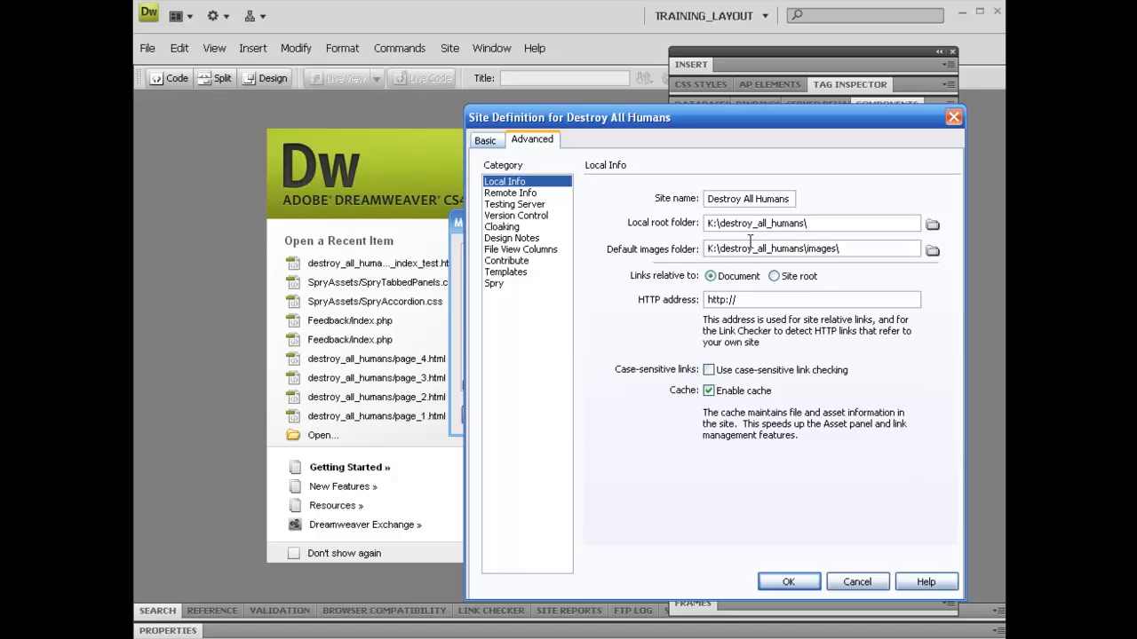
{"action": "mouse_move", "coordinate": [683, 257]}
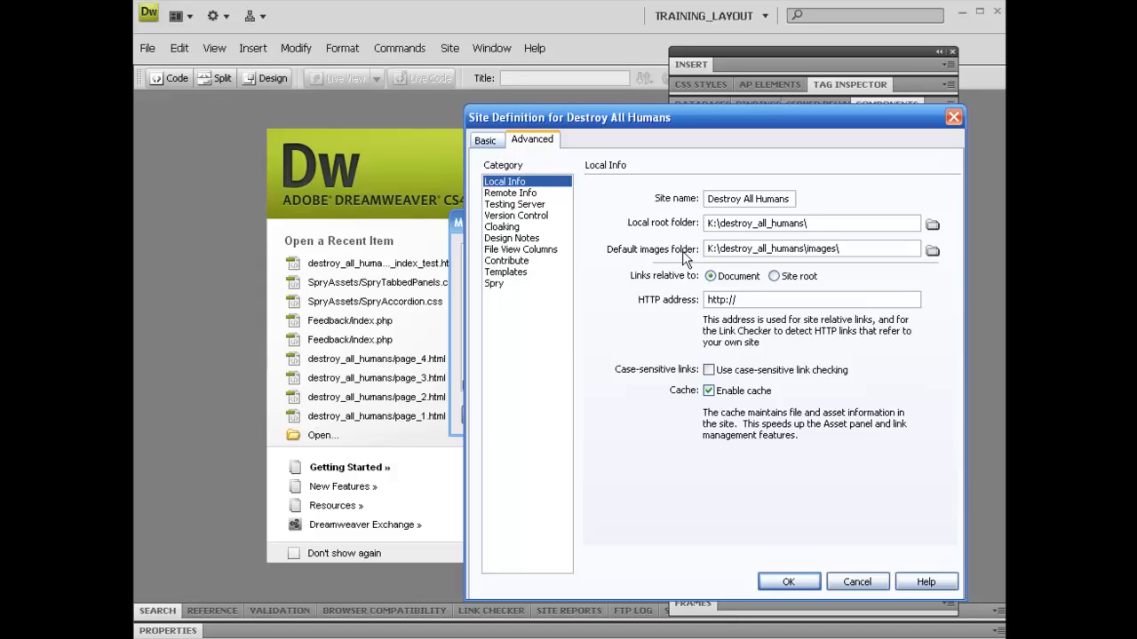
{"action": "mouse_move", "coordinate": [692, 259]}
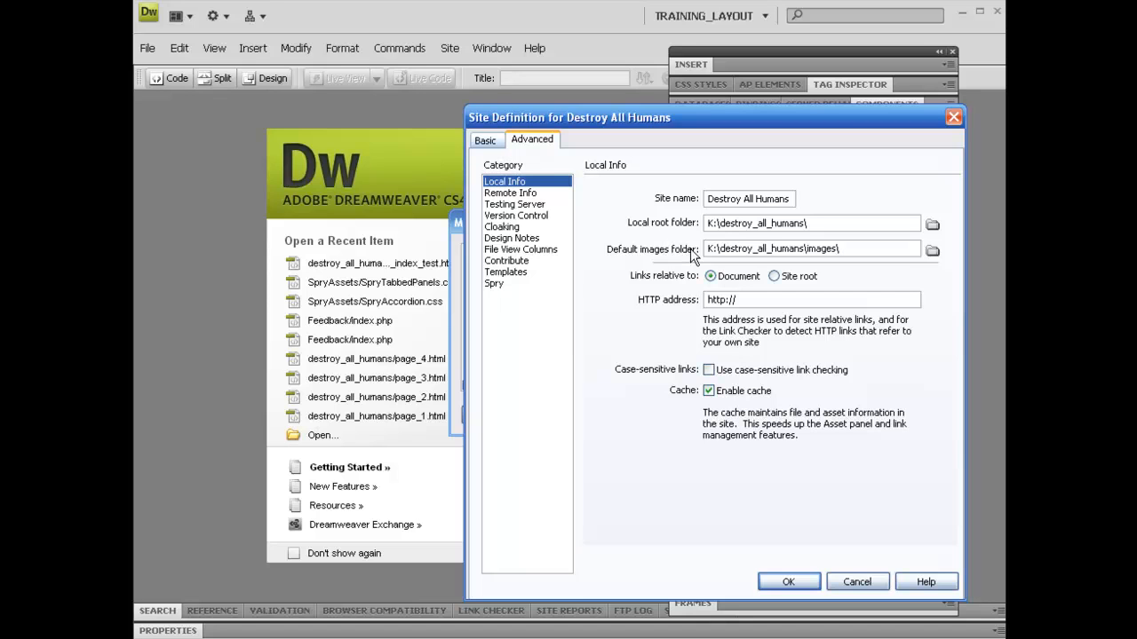
{"action": "triple_click", "coordinate": [810, 224]}
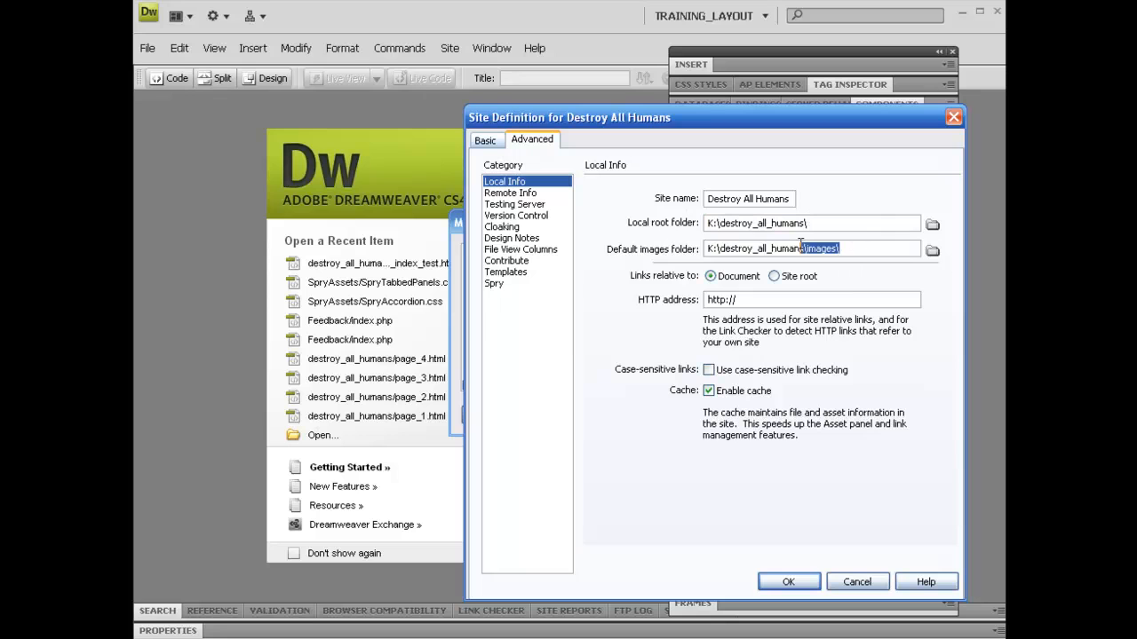
{"action": "left_click", "coordinate": [852, 249]}
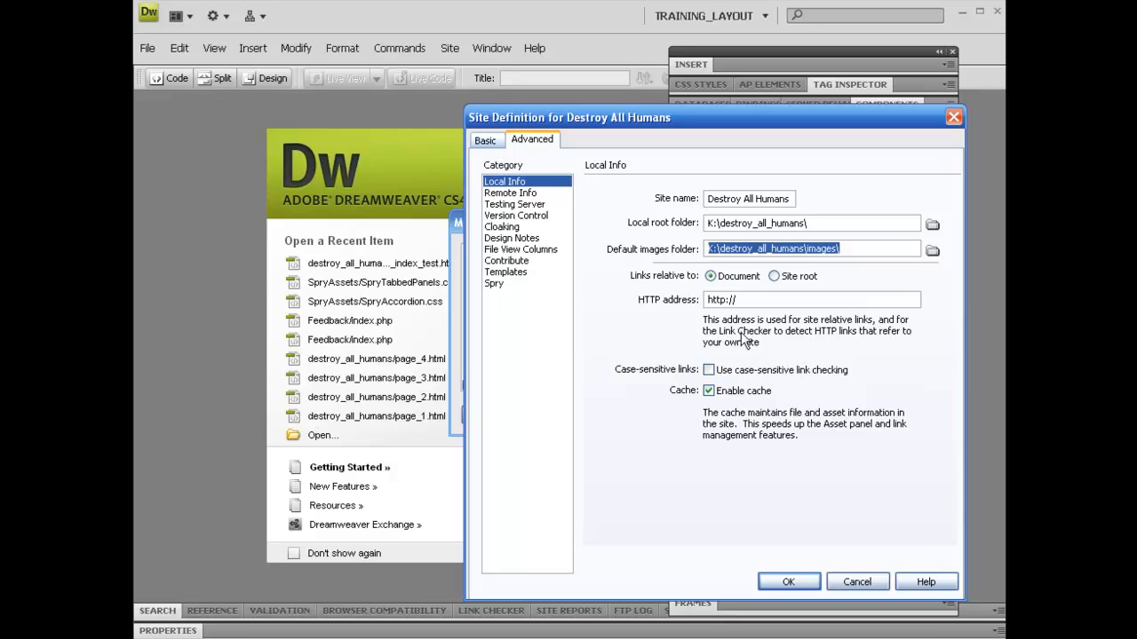
{"action": "mouse_move", "coordinate": [612, 322]}
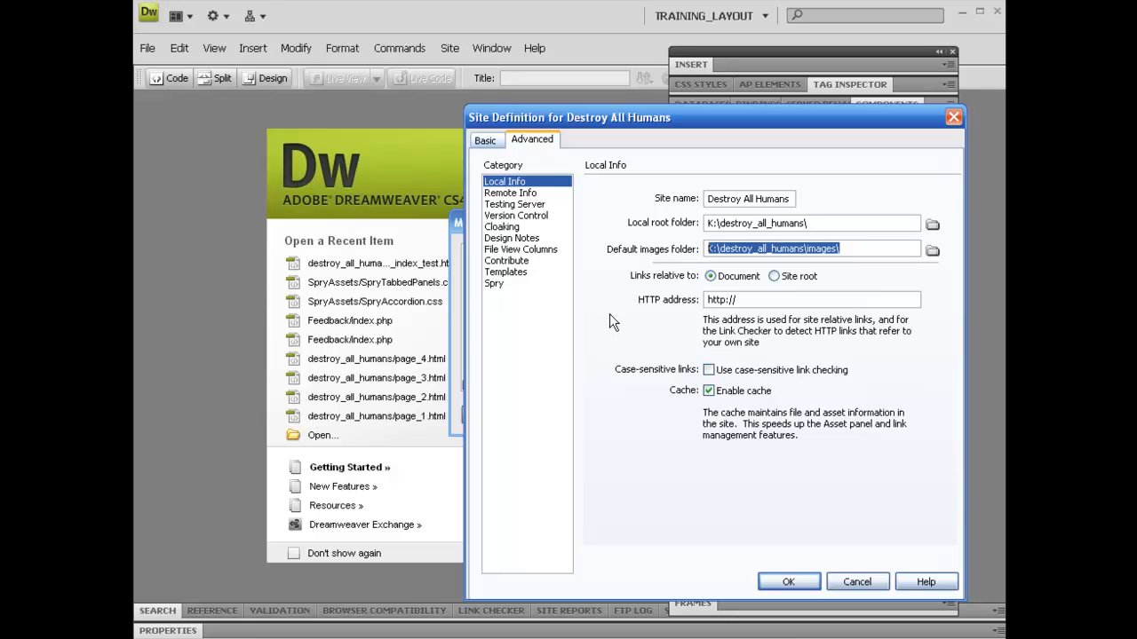
{"action": "mouse_move", "coordinate": [753, 345]}
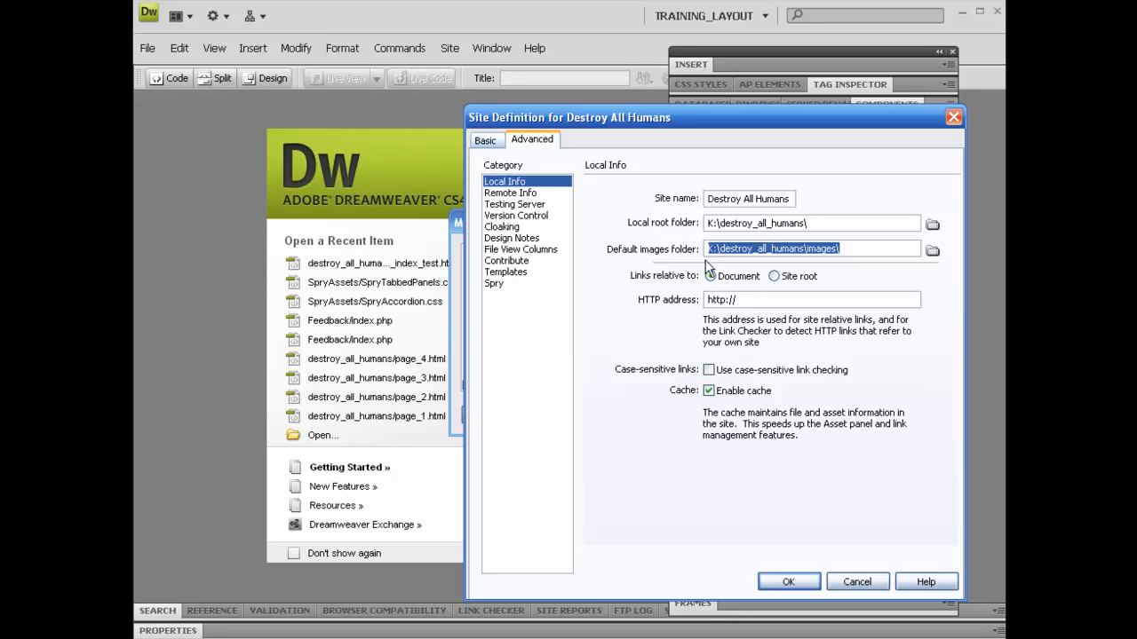
{"action": "left_click", "coordinate": [710, 277]}
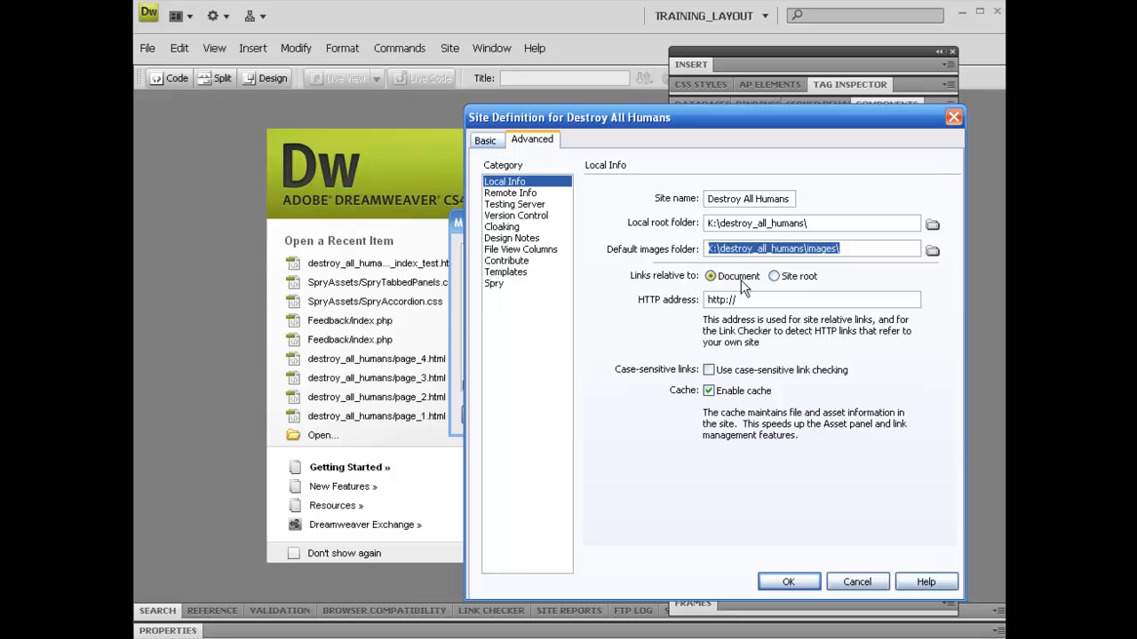
{"action": "mouse_move", "coordinate": [821, 323]}
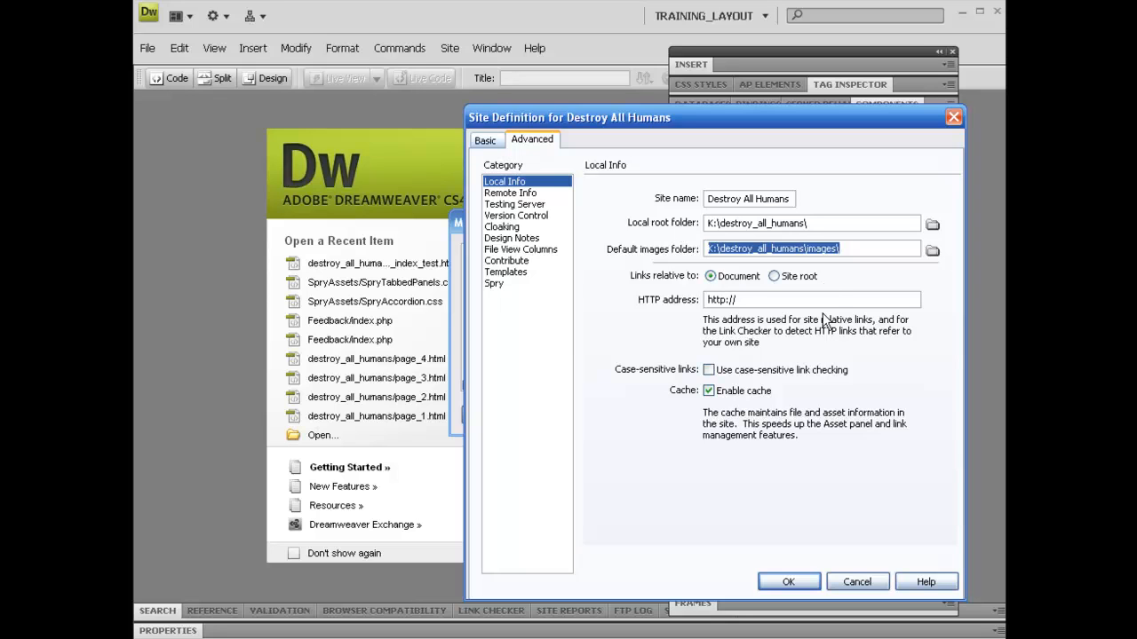
{"action": "mouse_move", "coordinate": [781, 498]}
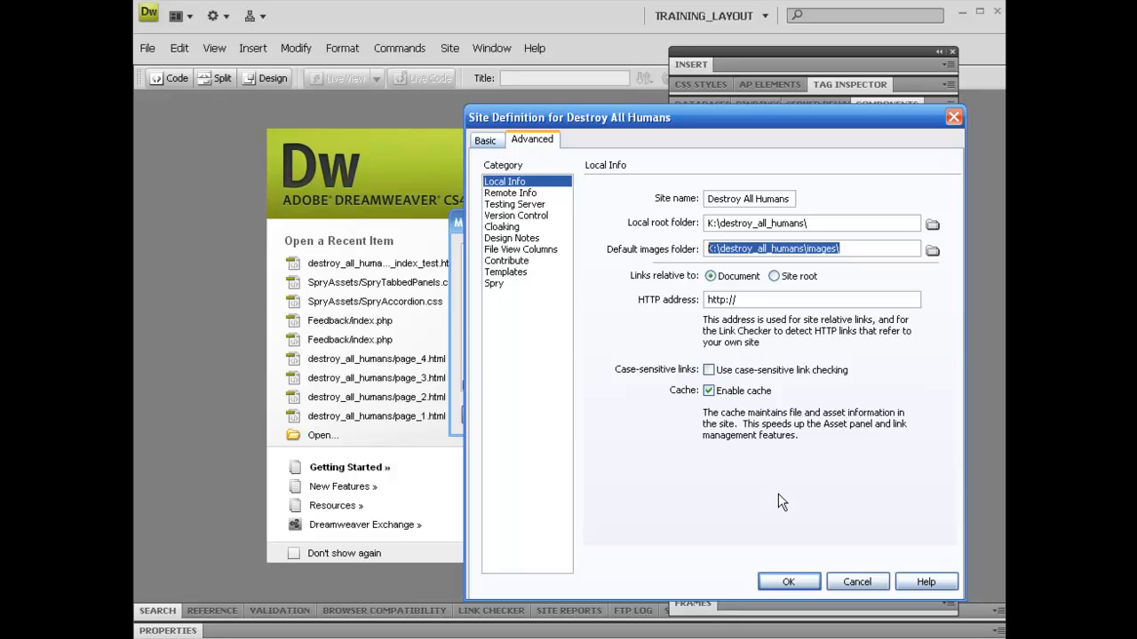
{"action": "mouse_move", "coordinate": [792, 409]}
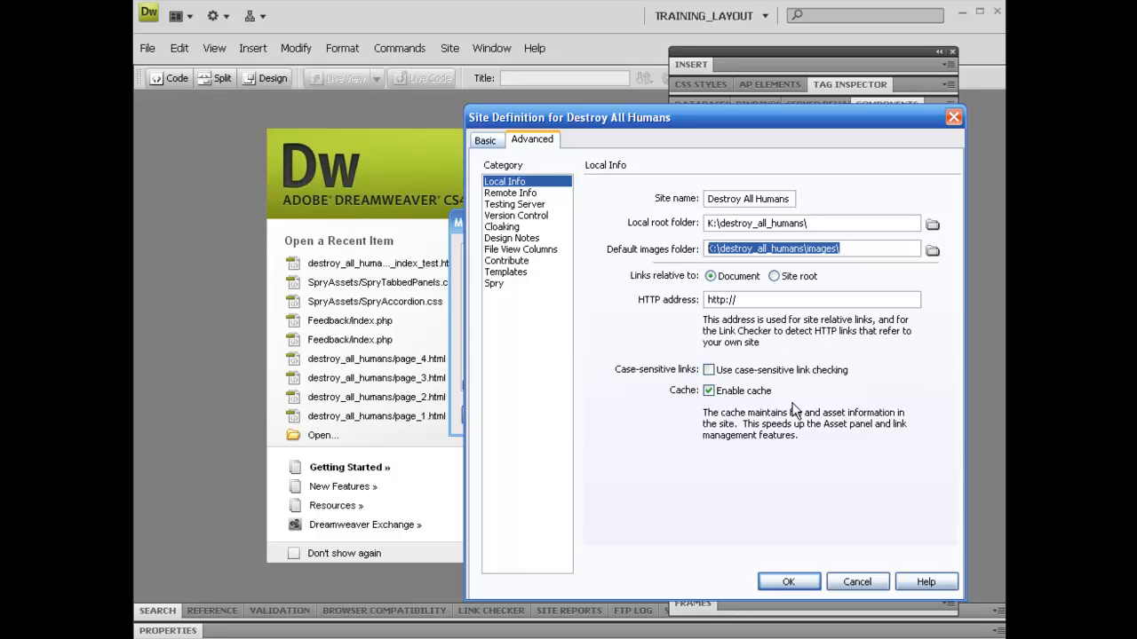
{"action": "mouse_move", "coordinate": [516, 199]}
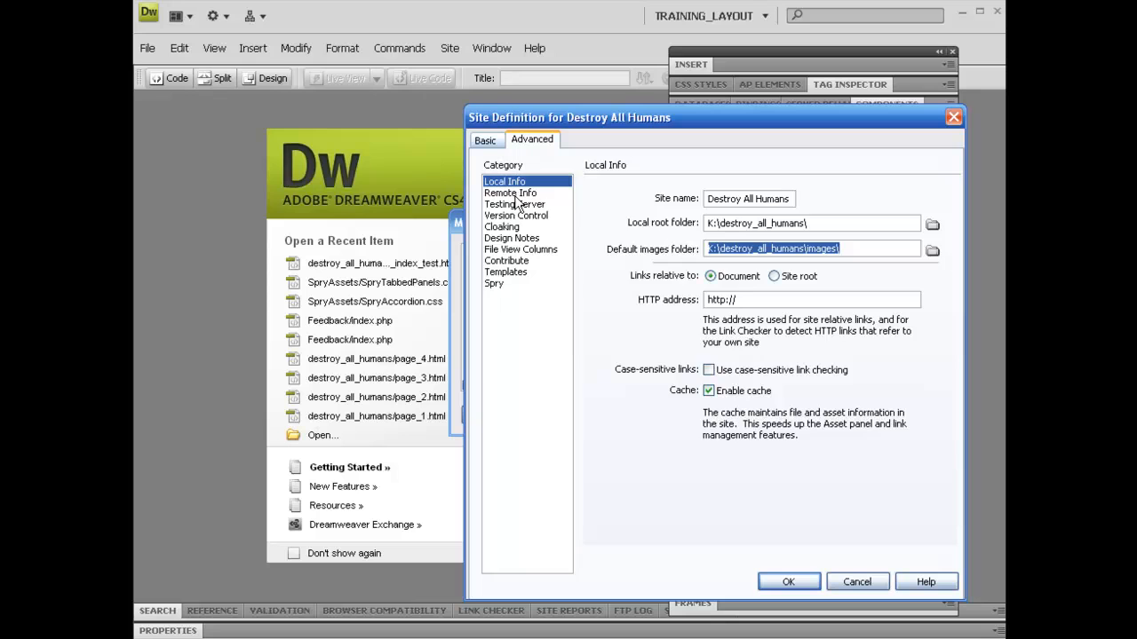
Switch the site definition to the Remote Info category, access still None.
{"action": "left_click", "coordinate": [509, 192]}
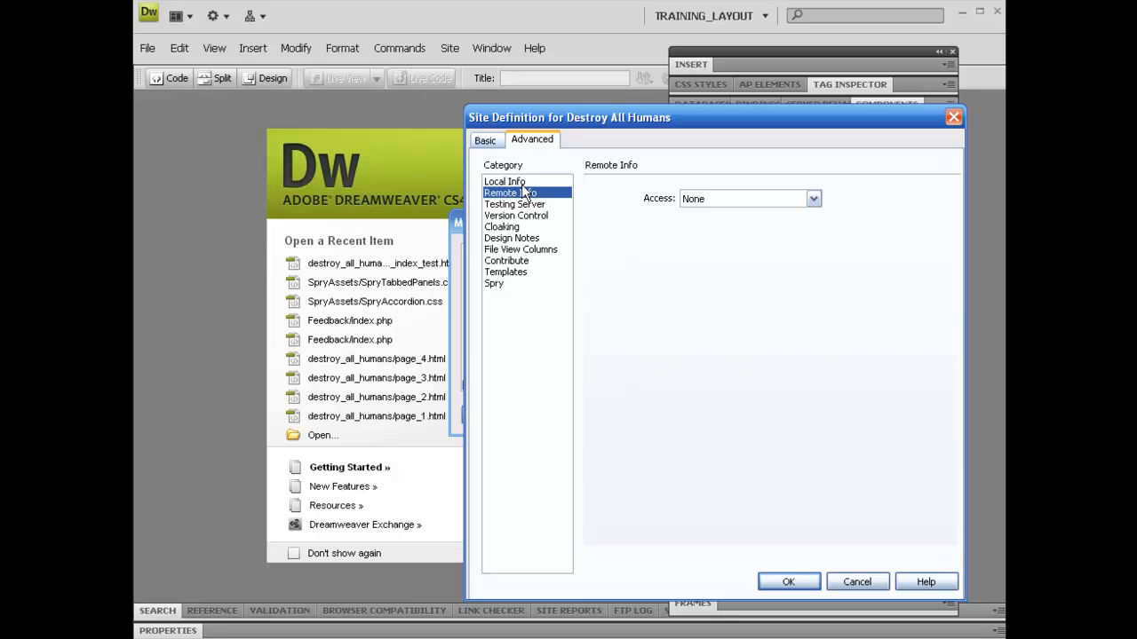
{"action": "mouse_move", "coordinate": [547, 183]}
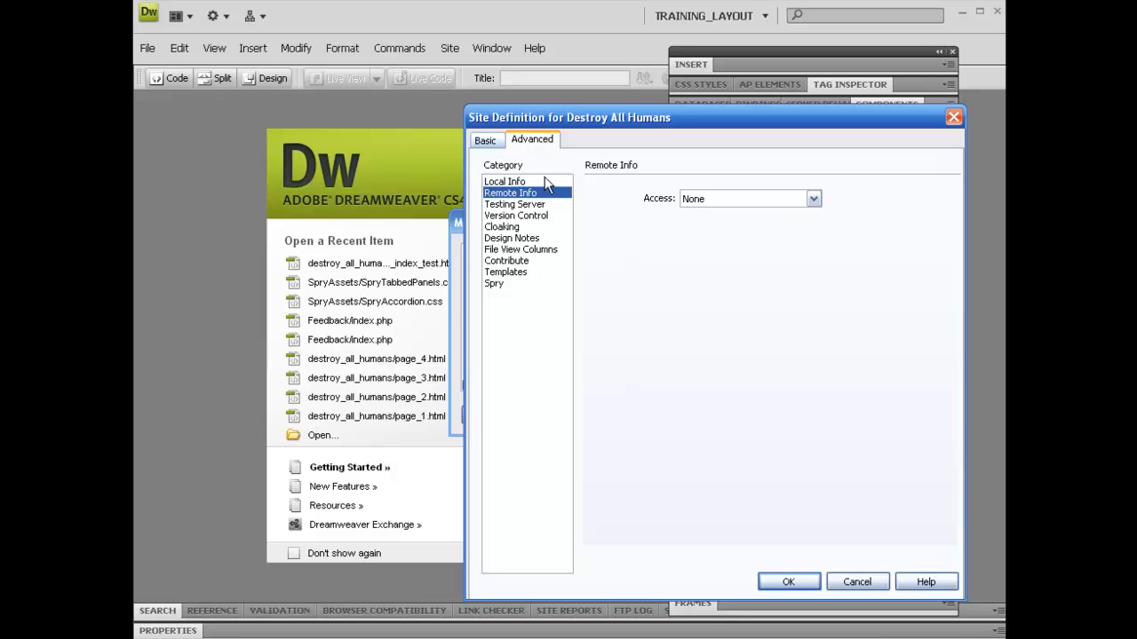
{"action": "mouse_move", "coordinate": [621, 238]}
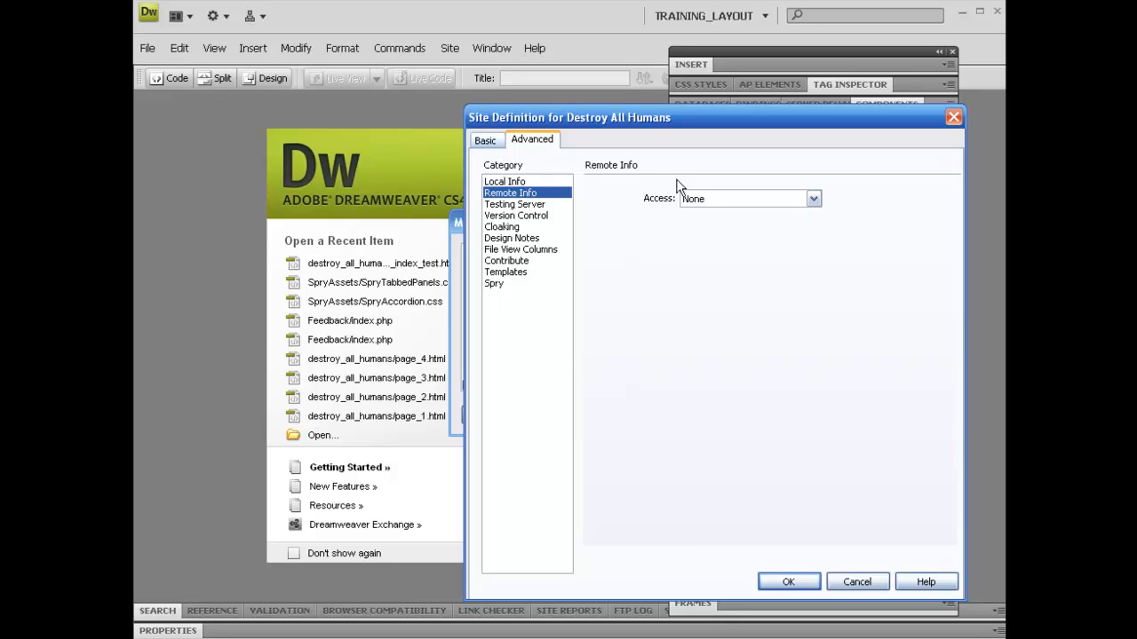
{"action": "mouse_move", "coordinate": [595, 182]}
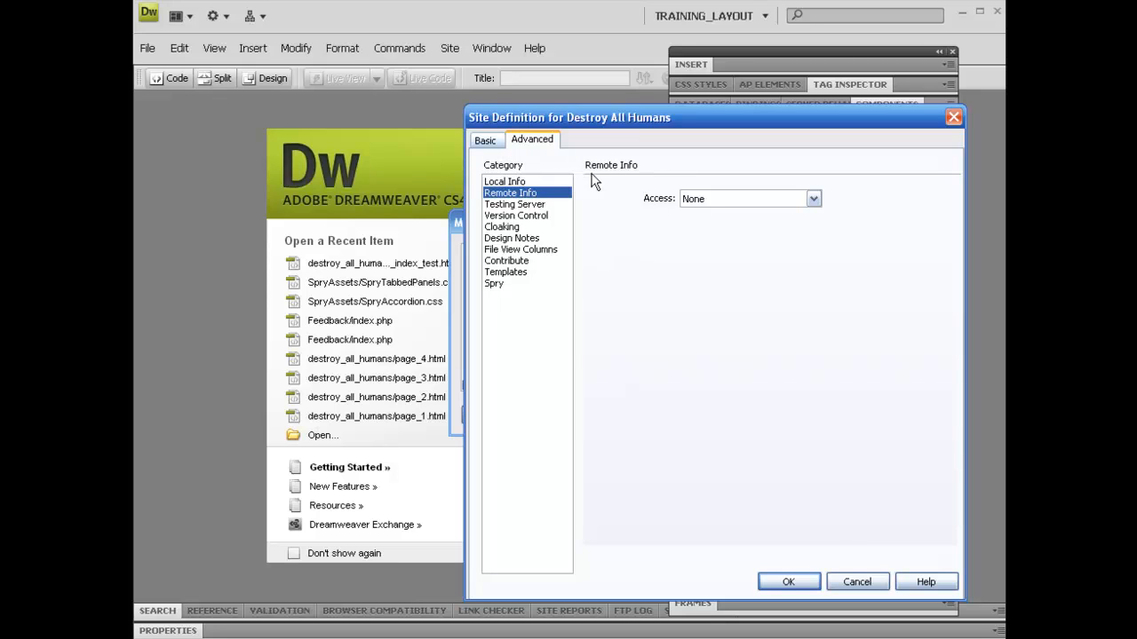
{"action": "mouse_move", "coordinate": [654, 206]}
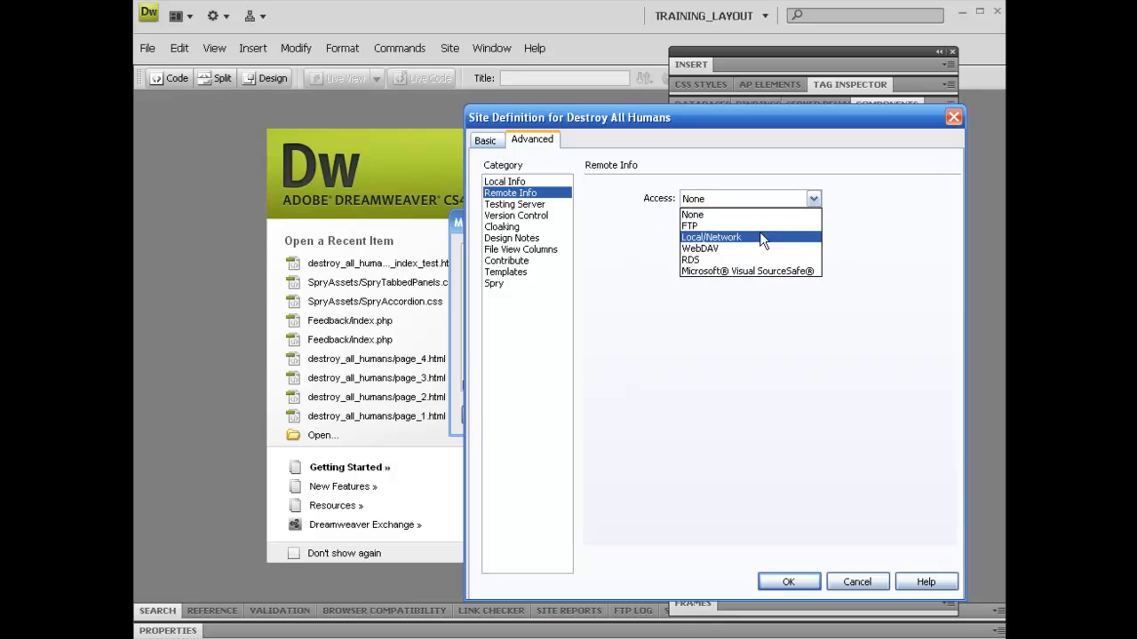
{"action": "mouse_move", "coordinate": [744, 225]}
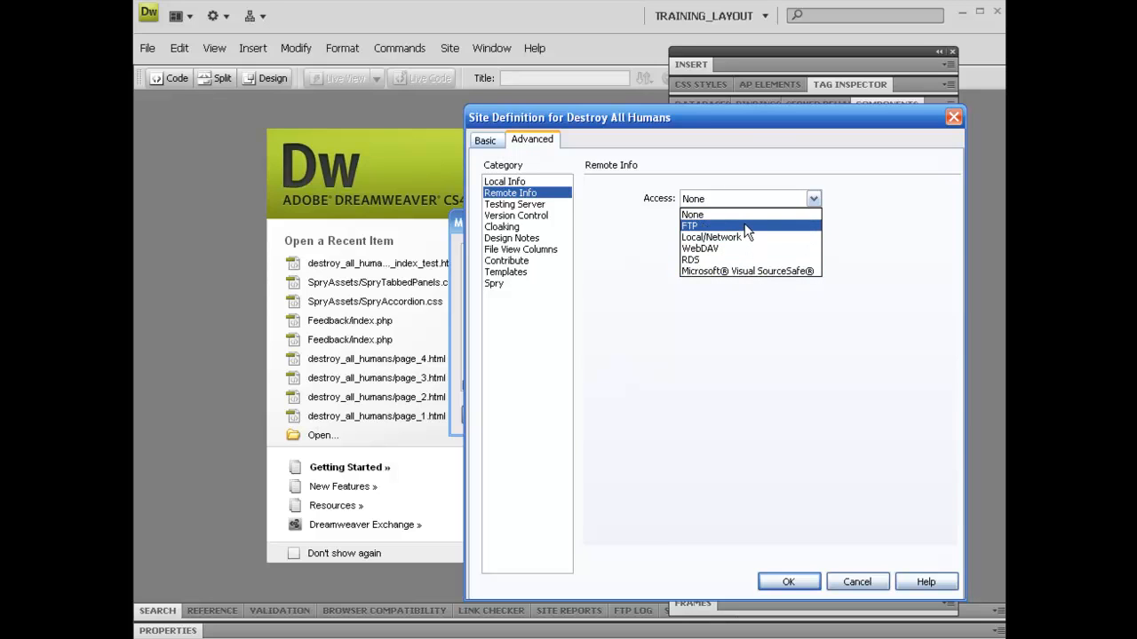
{"action": "mouse_move", "coordinate": [711, 238]}
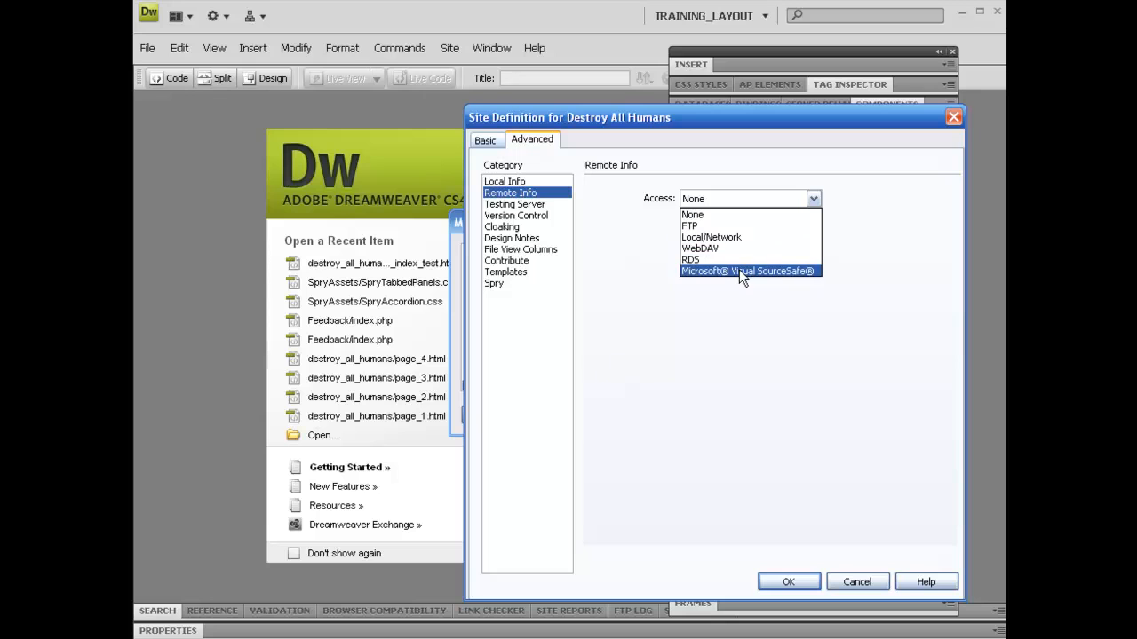
{"action": "mouse_move", "coordinate": [767, 274]}
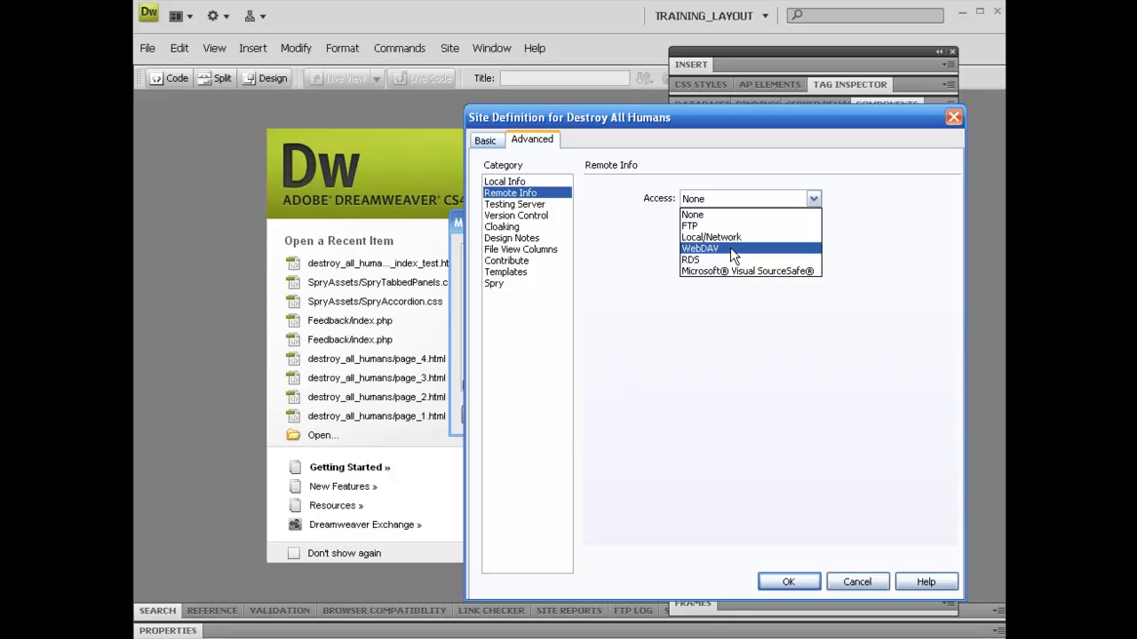
{"action": "mouse_move", "coordinate": [732, 238]}
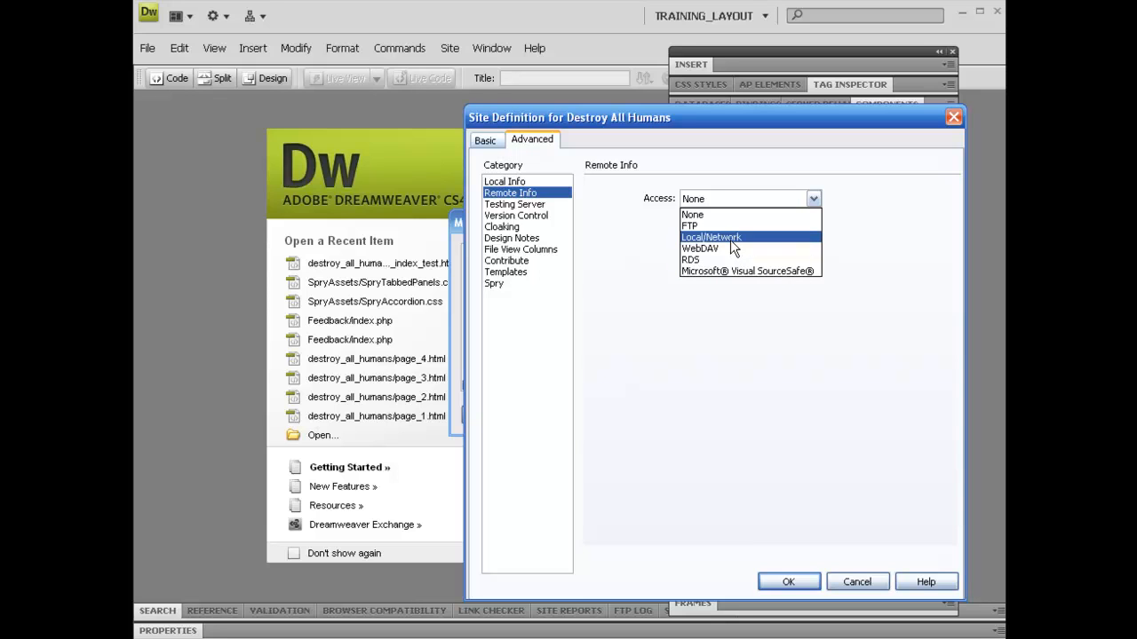
{"action": "mouse_move", "coordinate": [710, 225]}
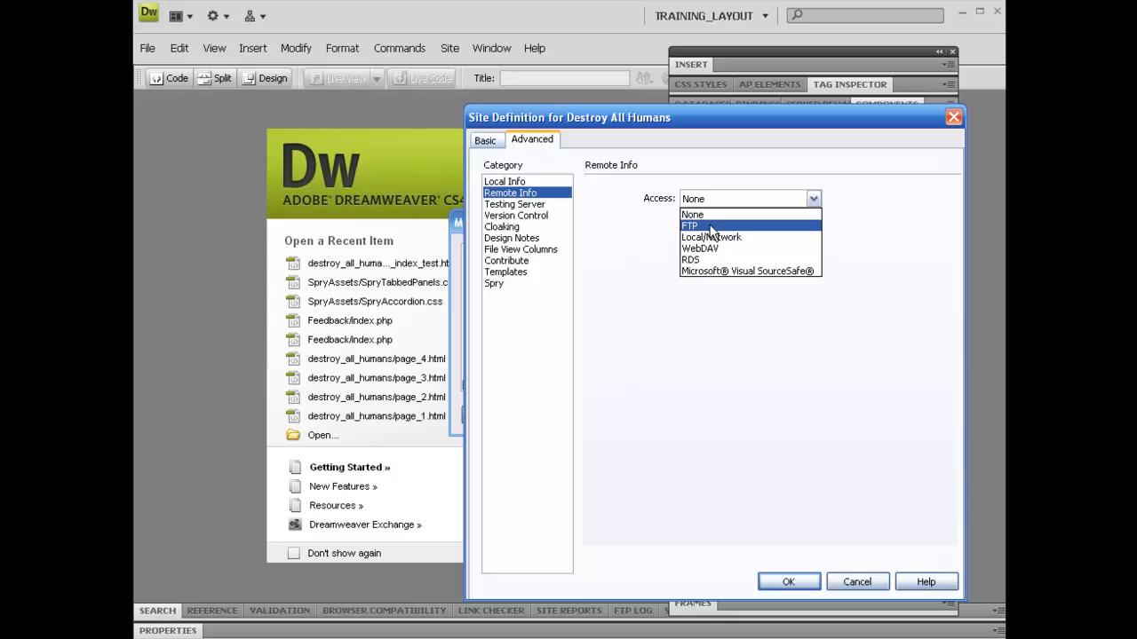
{"action": "mouse_move", "coordinate": [702, 234]}
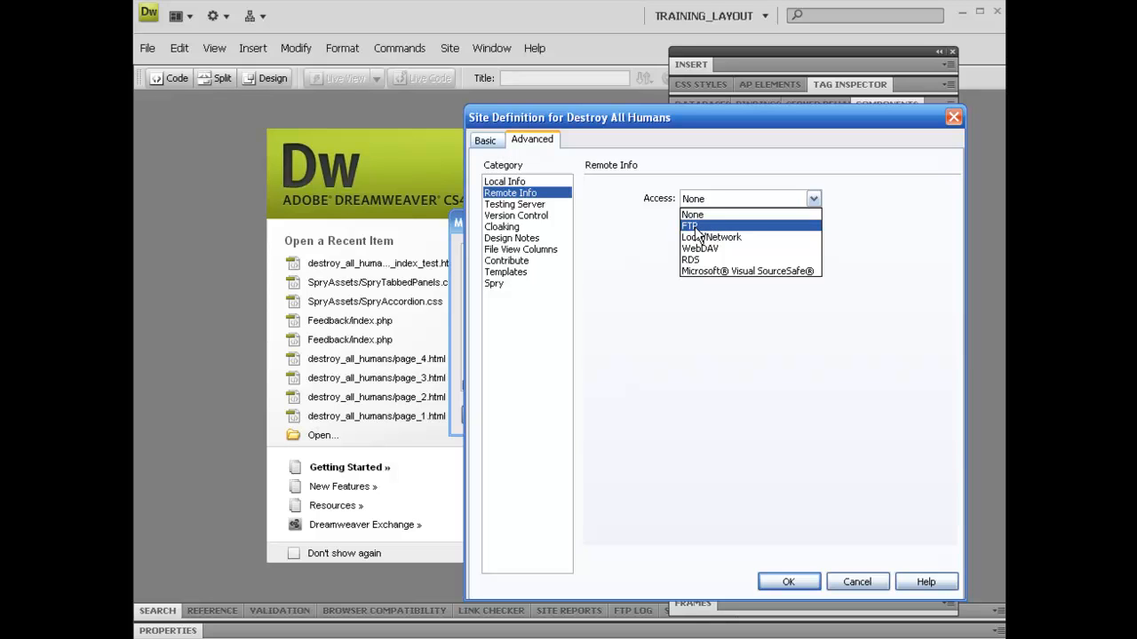
Set remote access to FTP with host masterflash.yourdomain.com.
{"action": "left_click", "coordinate": [689, 226]}
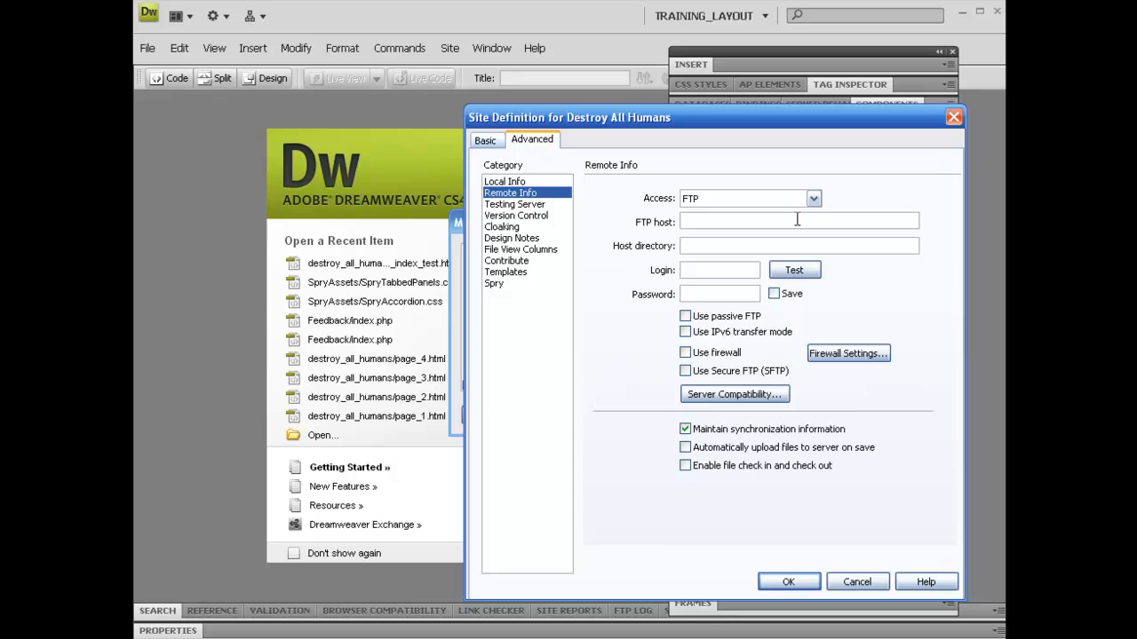
{"action": "left_click", "coordinate": [798, 220]}
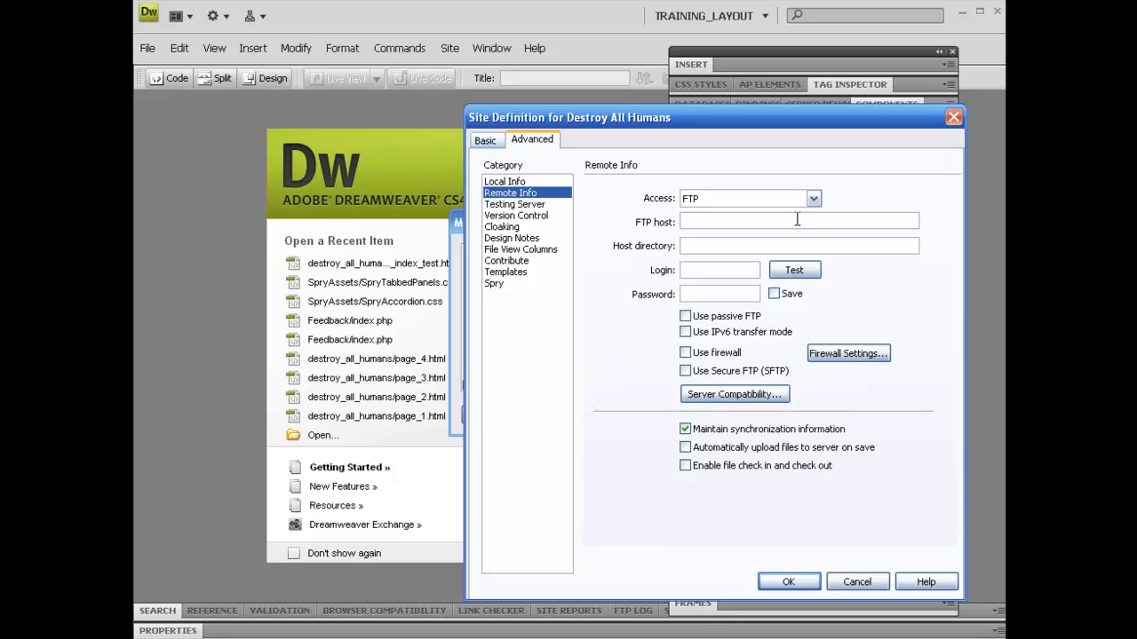
{"action": "left_click", "coordinate": [798, 220]}
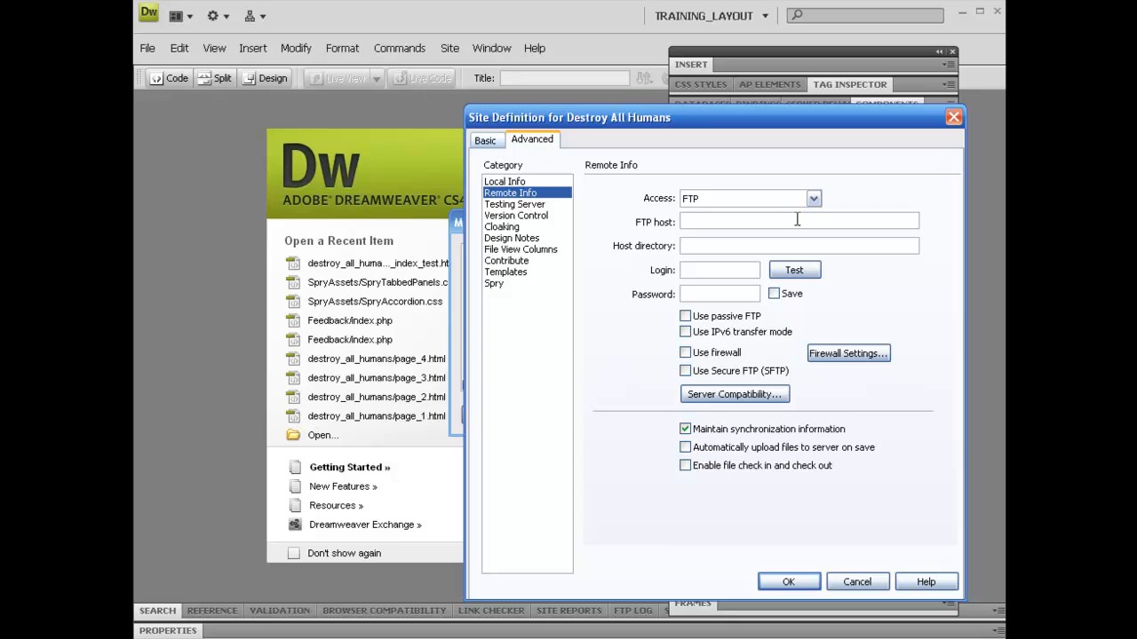
{"action": "type", "text": "masterfast"}
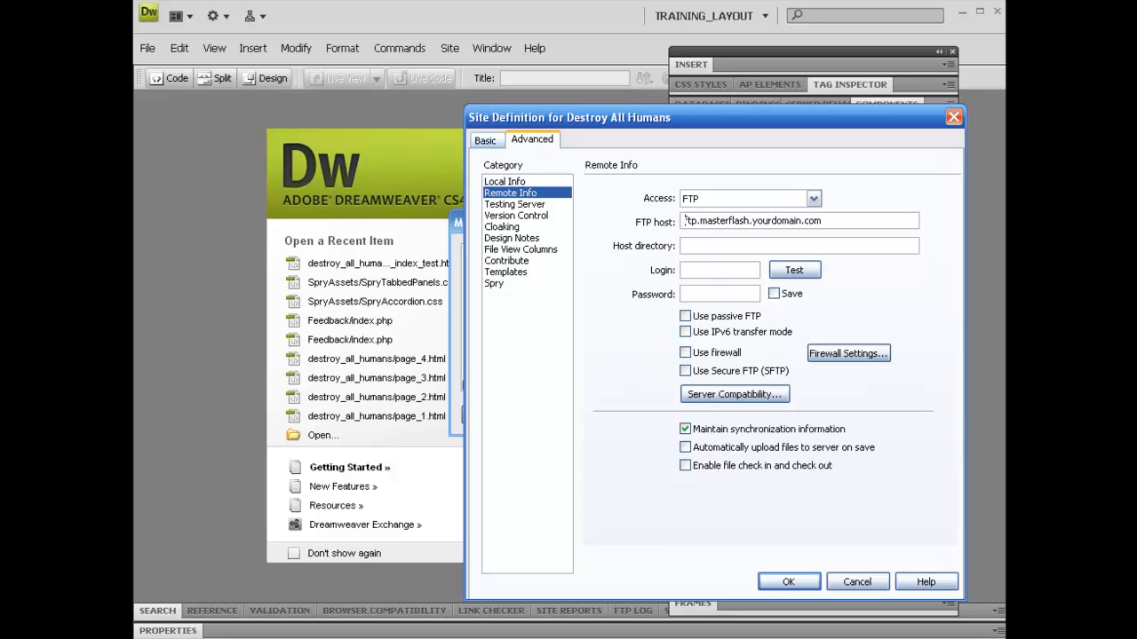
{"action": "type", "text": "23.30393.303"}
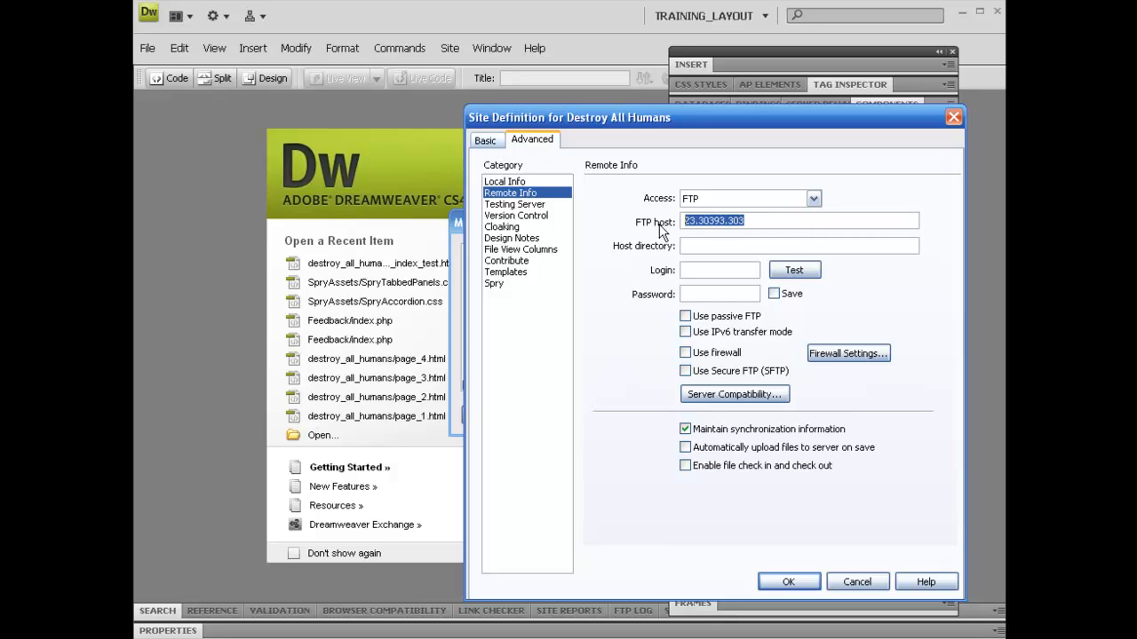
{"action": "type", "text": "masterflash.net."}
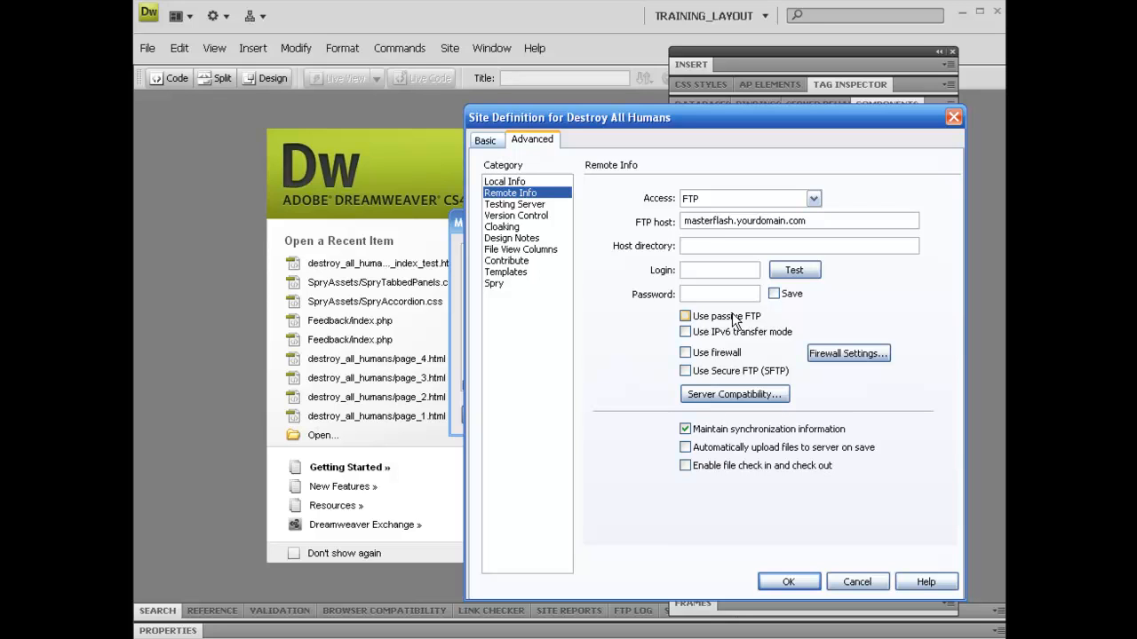
Enter yourdomain/ as the FTP host directory.
{"action": "left_click", "coordinate": [798, 246]}
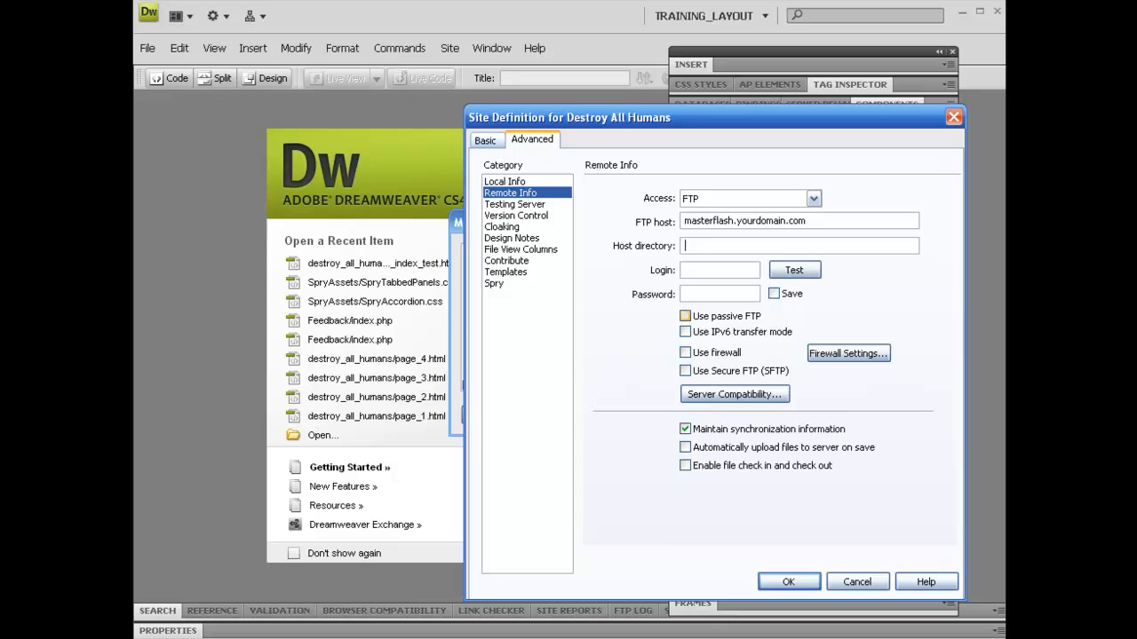
{"action": "type", "text": "yourdomain/"}
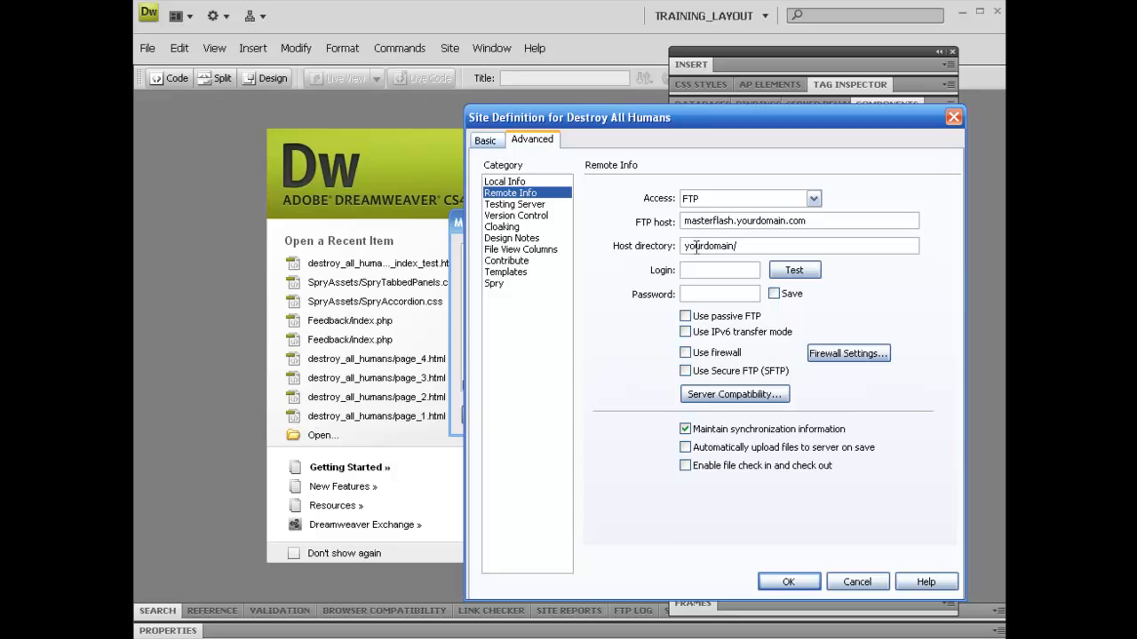
{"action": "double_click", "coordinate": [707, 245]}
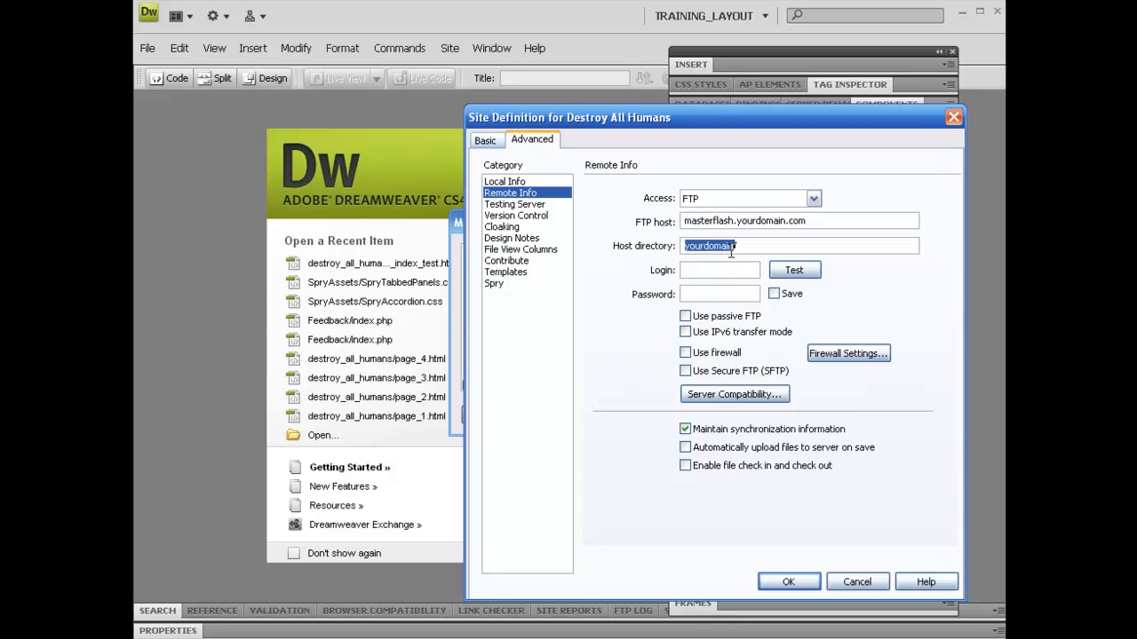
{"action": "type", "text": "/"}
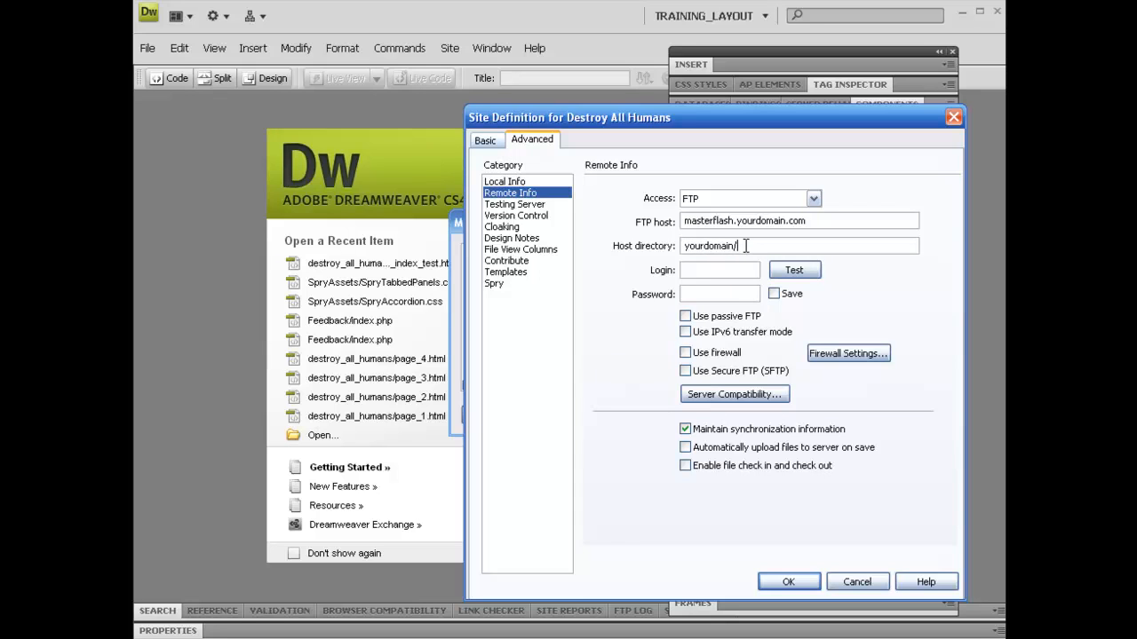
{"action": "double_click", "coordinate": [710, 245]}
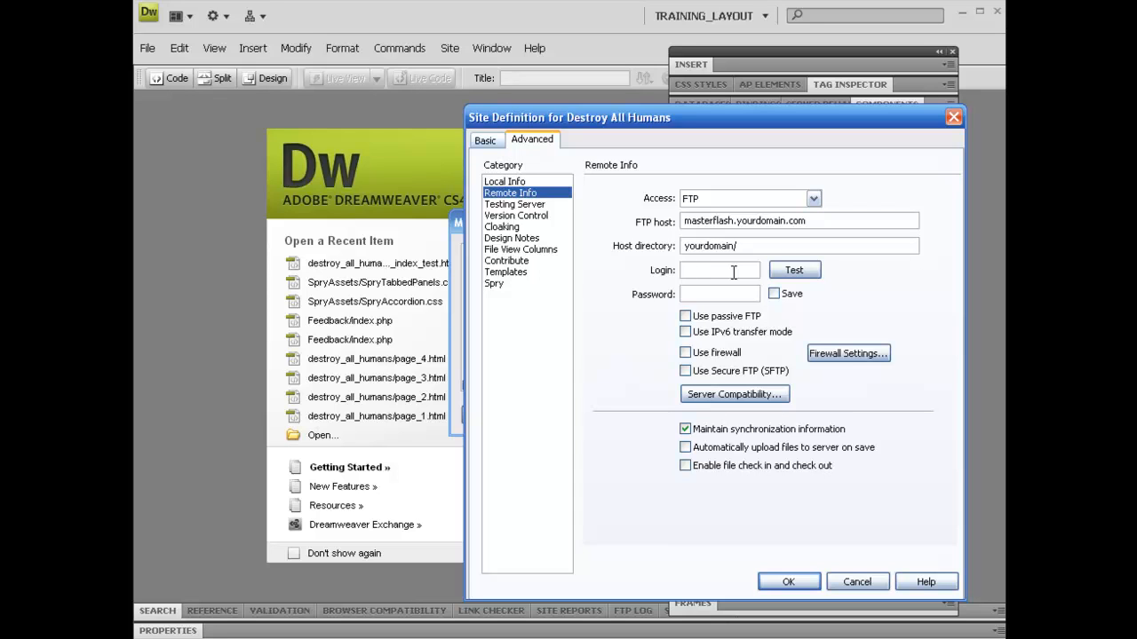
Enter login yourdomain and a password, with Save ticked so it is remembered.
{"action": "type", "text": "yourdom"}
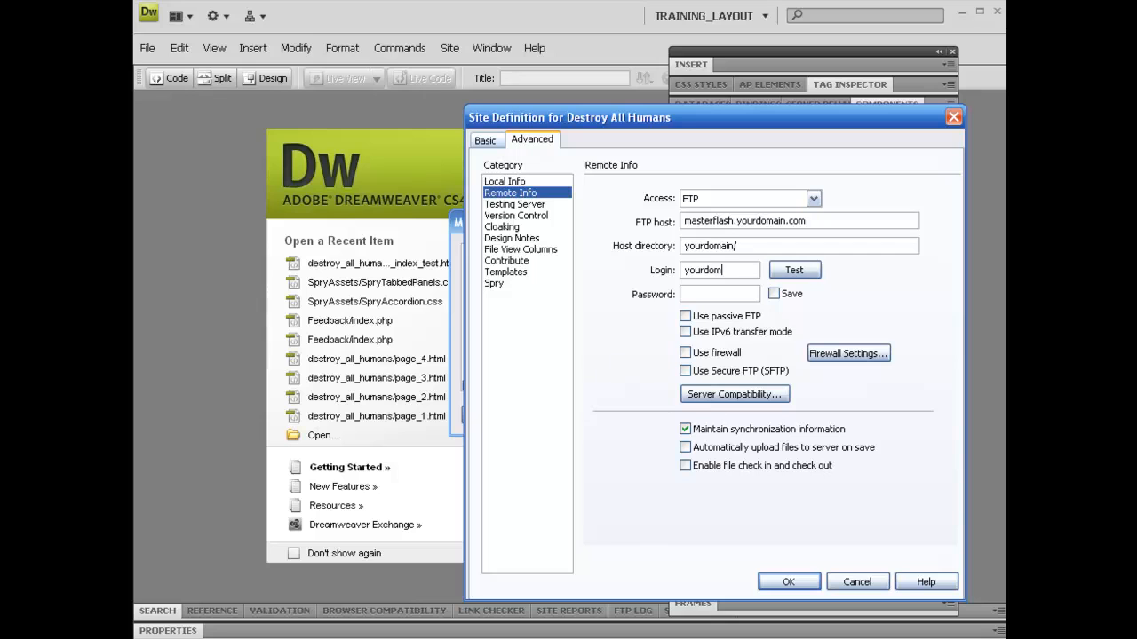
{"action": "left_click", "coordinate": [719, 295]}
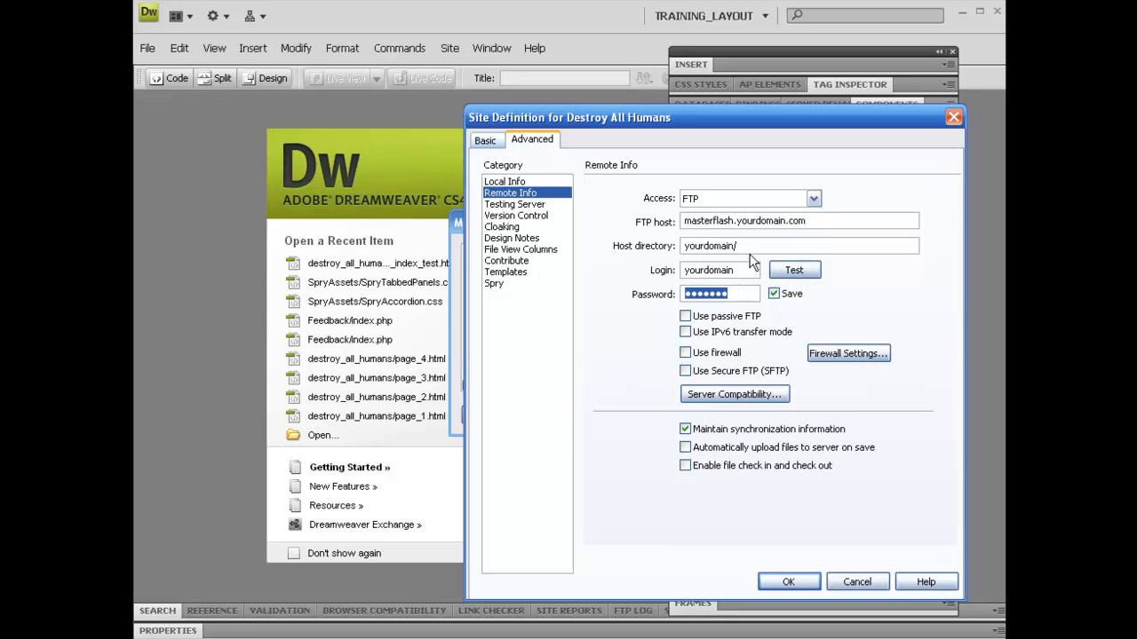
{"action": "left_click", "coordinate": [750, 245]}
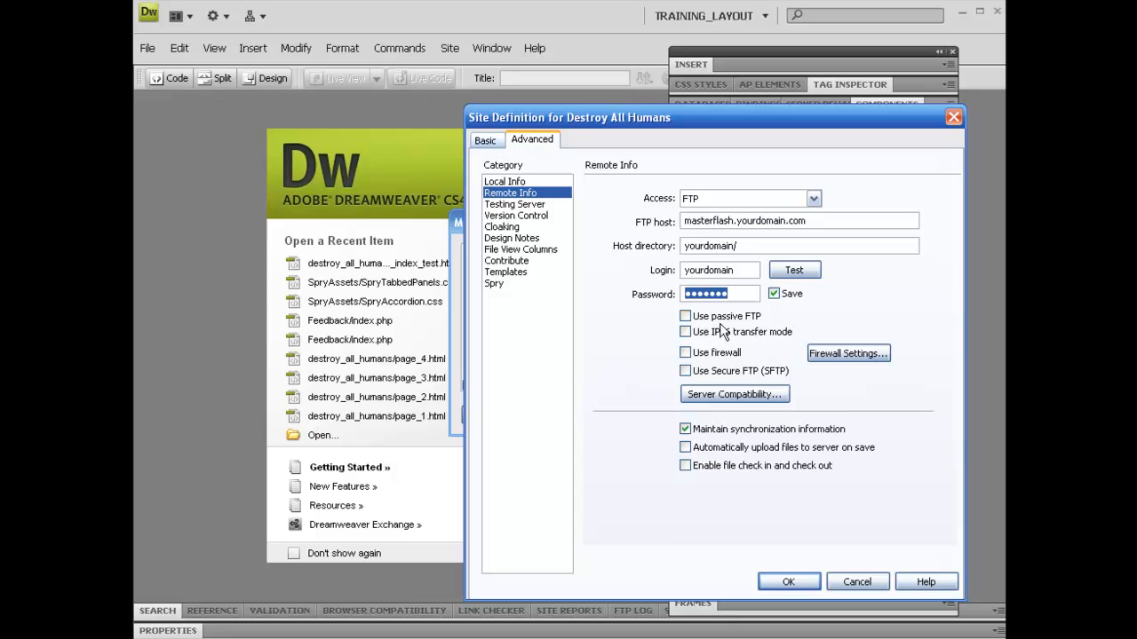
{"action": "left_click", "coordinate": [685, 332]}
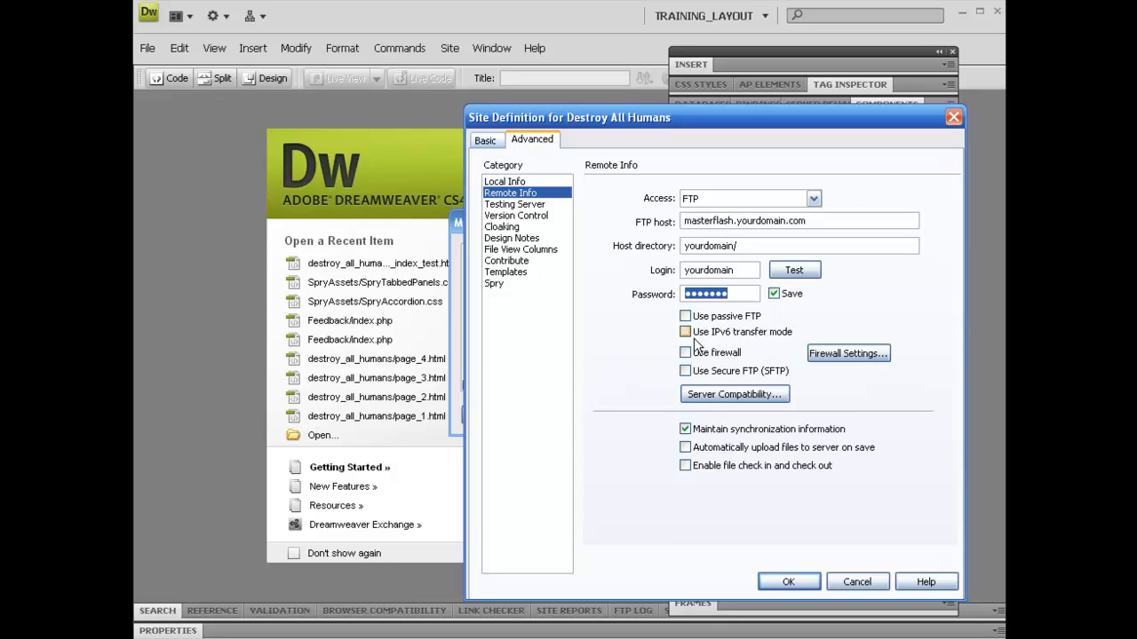
{"action": "left_click", "coordinate": [686, 332]}
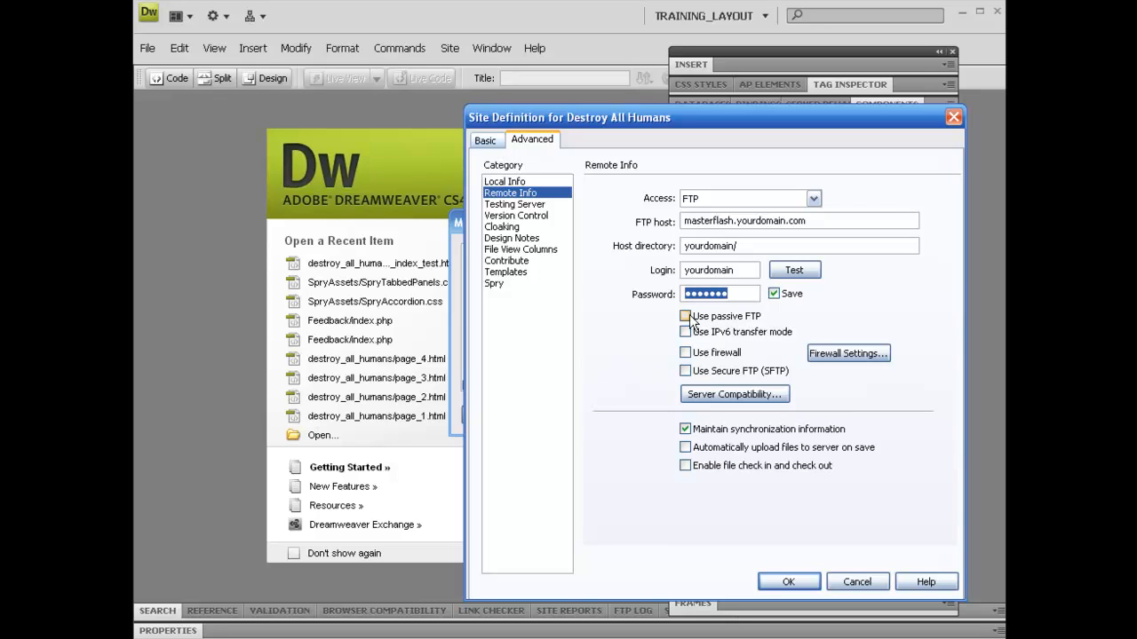
{"action": "mouse_move", "coordinate": [761, 327]}
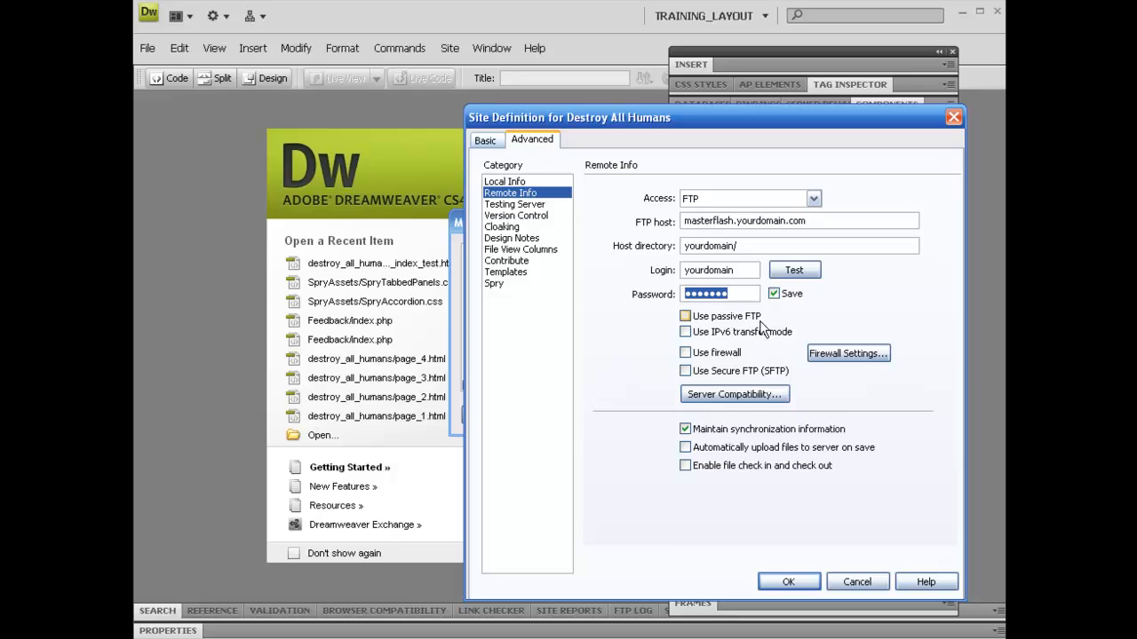